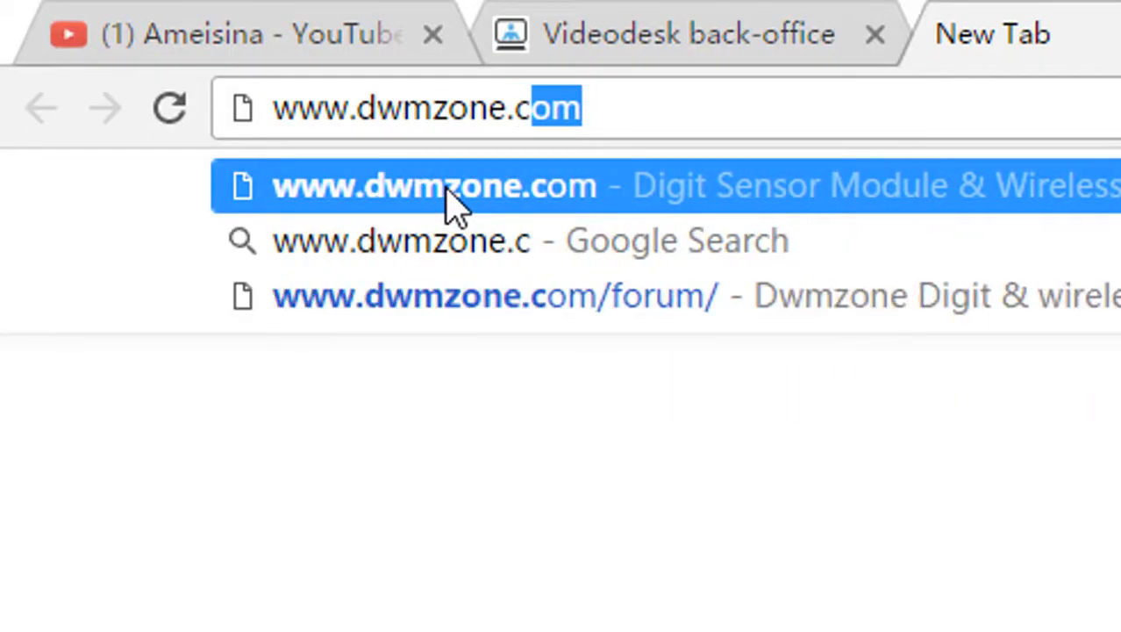
Search dwmzone.com for IOT and open the LoRa IoT Development Kit product page
{"action": "left_click", "coordinate": [447, 185]}
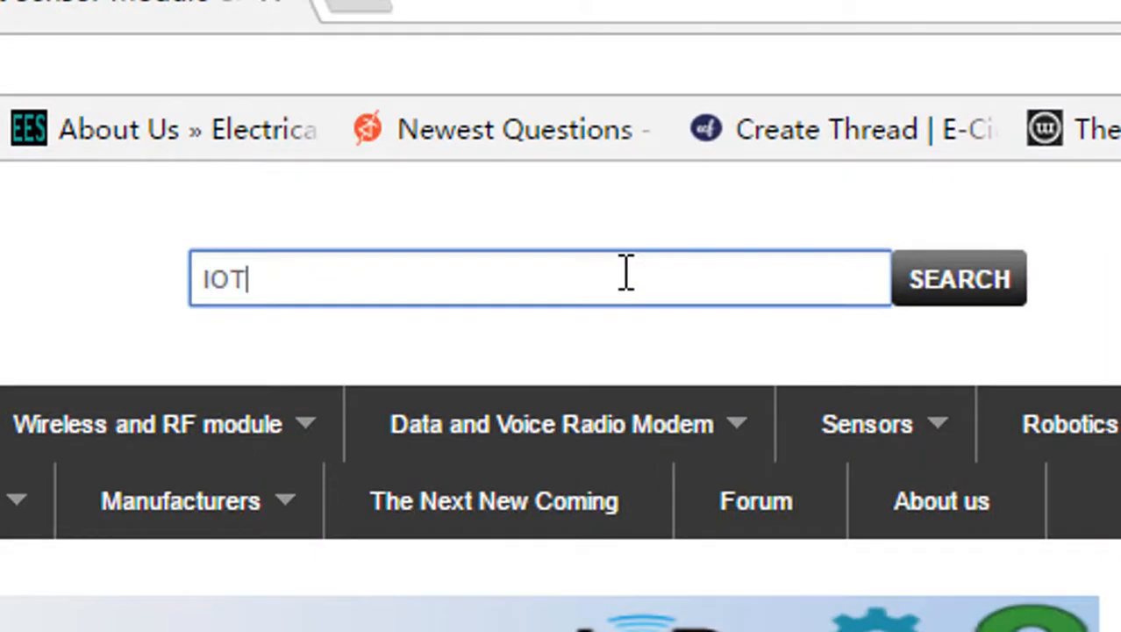
{"action": "left_click", "coordinate": [956, 279]}
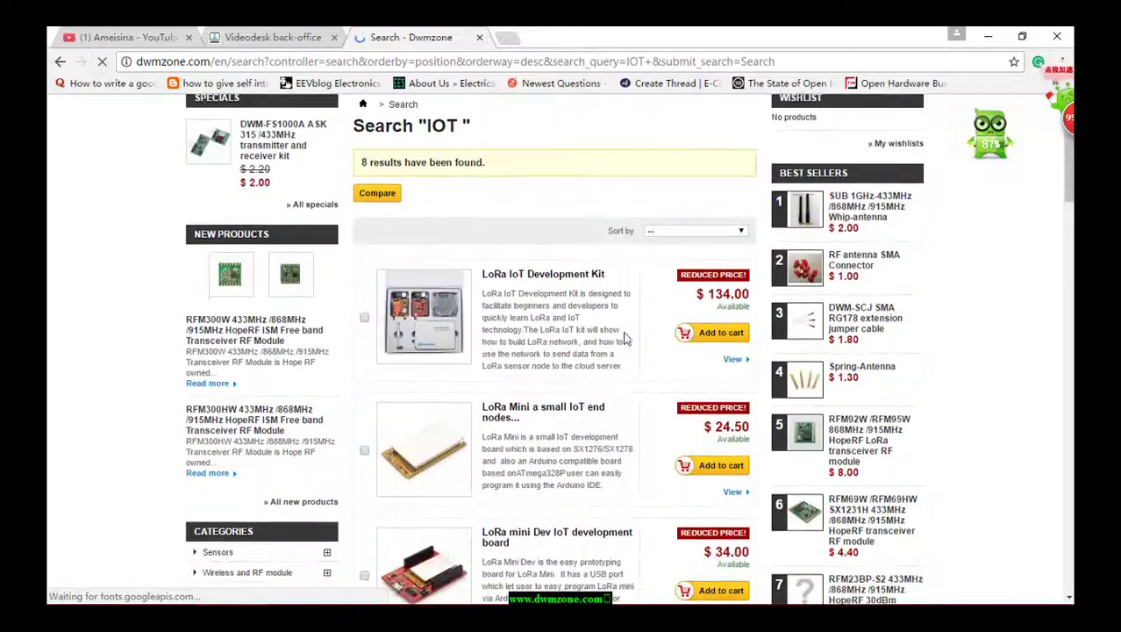
{"action": "left_click", "coordinate": [543, 273]}
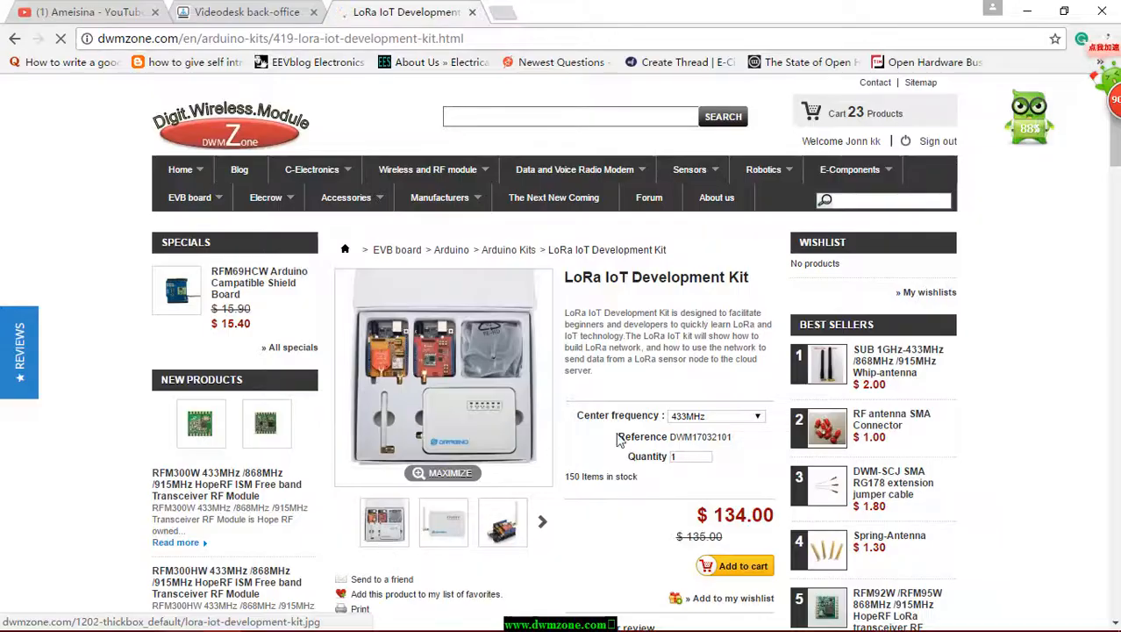
{"action": "scroll", "scroll_direction": "down", "scroll_amount": 3}
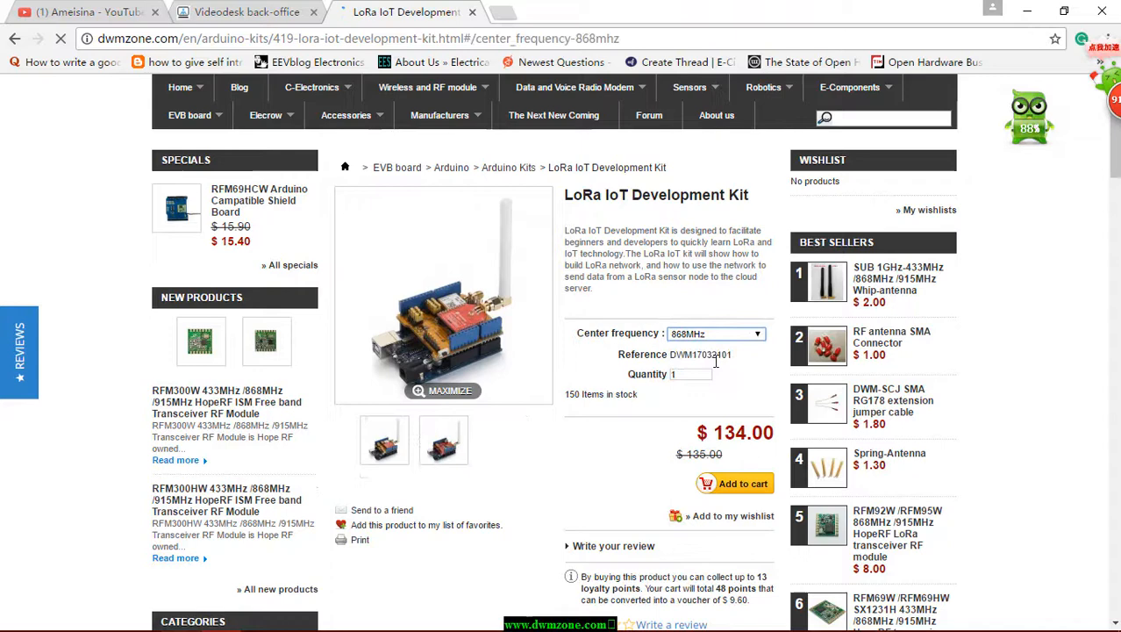
Switch the kit's center frequency between the 915MHz and 868MHz versions
{"action": "left_click", "coordinate": [717, 333]}
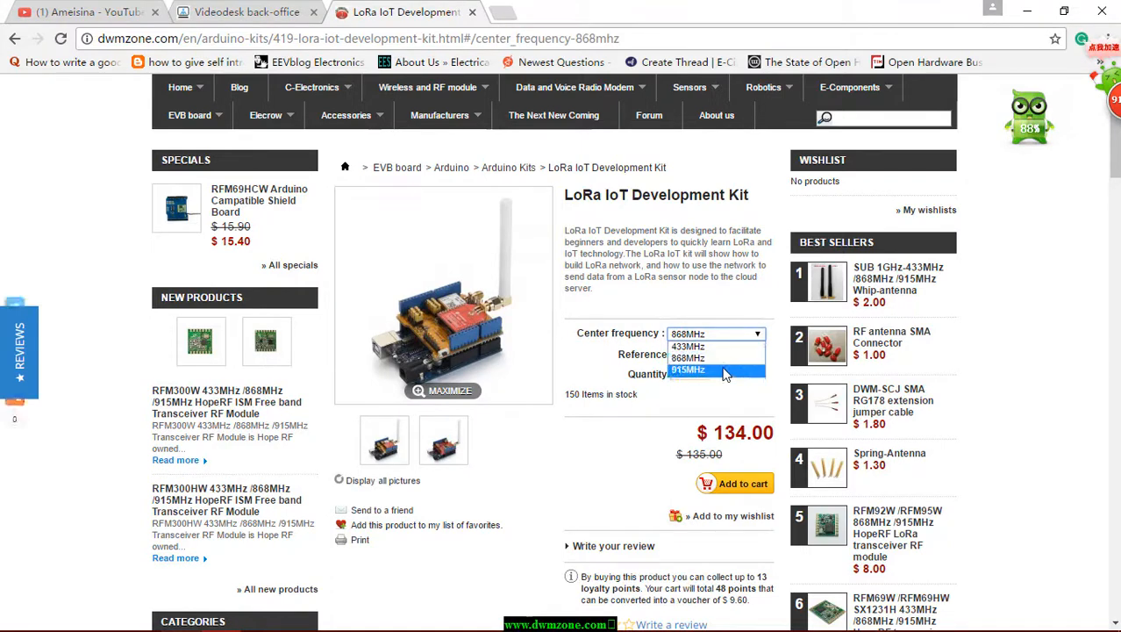
{"action": "left_click", "coordinate": [689, 369]}
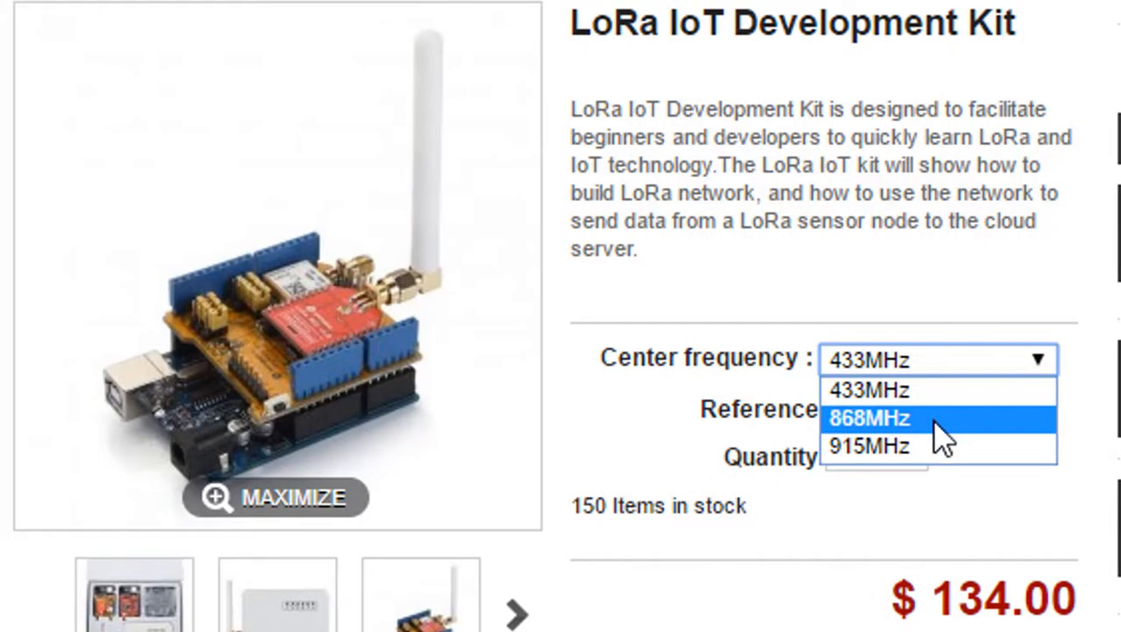
{"action": "left_click", "coordinate": [868, 418]}
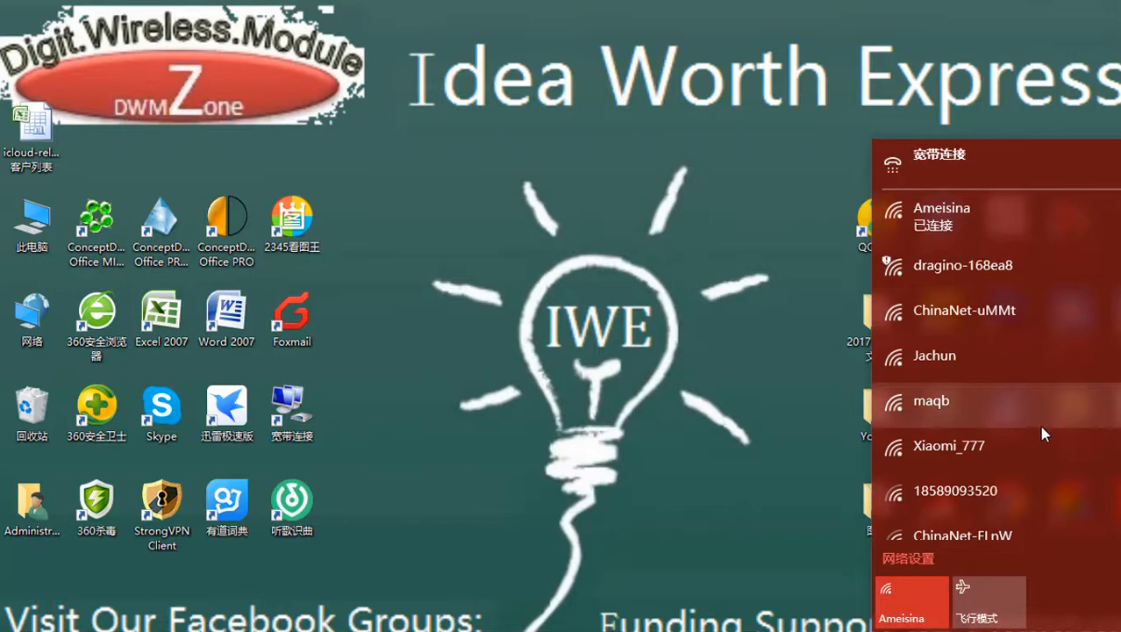
Connect the laptop to the dragino-168ea8 wireless network
{"action": "left_click", "coordinate": [959, 265]}
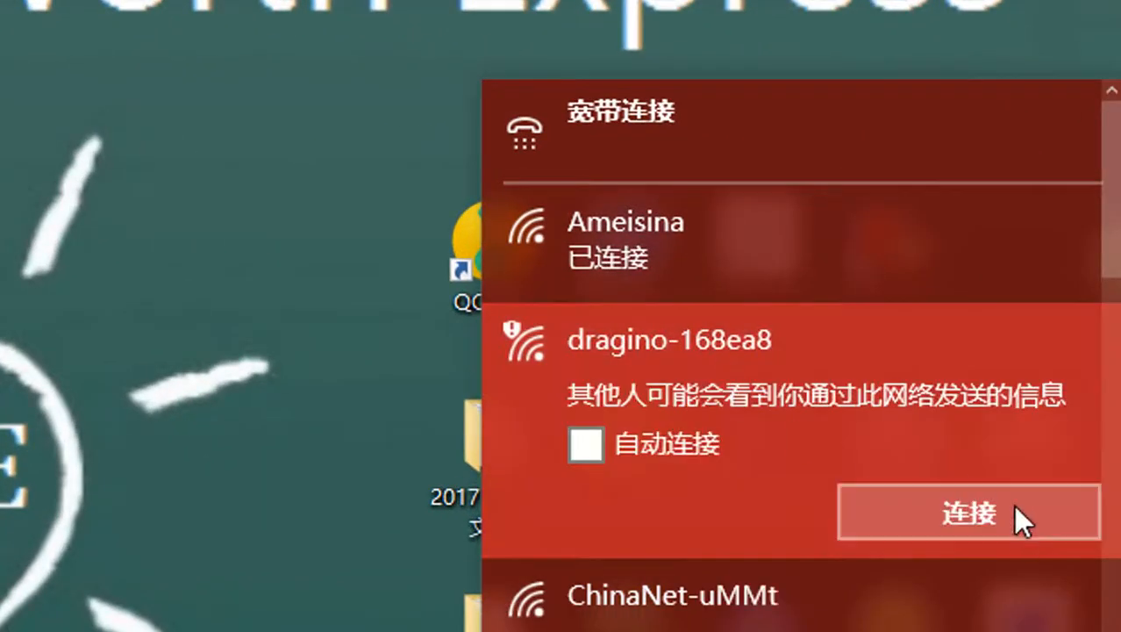
{"action": "left_click", "coordinate": [968, 515]}
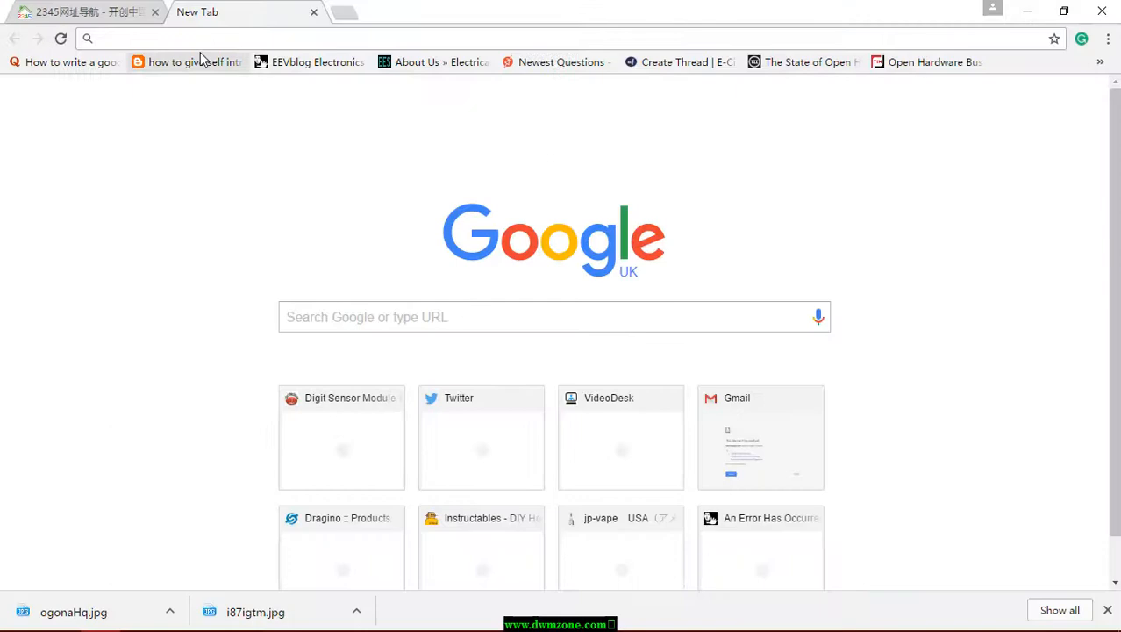
Go to the gateway login page at 10.130.1.1 and scroll the LG01 manual
{"action": "type", "text": "10"}
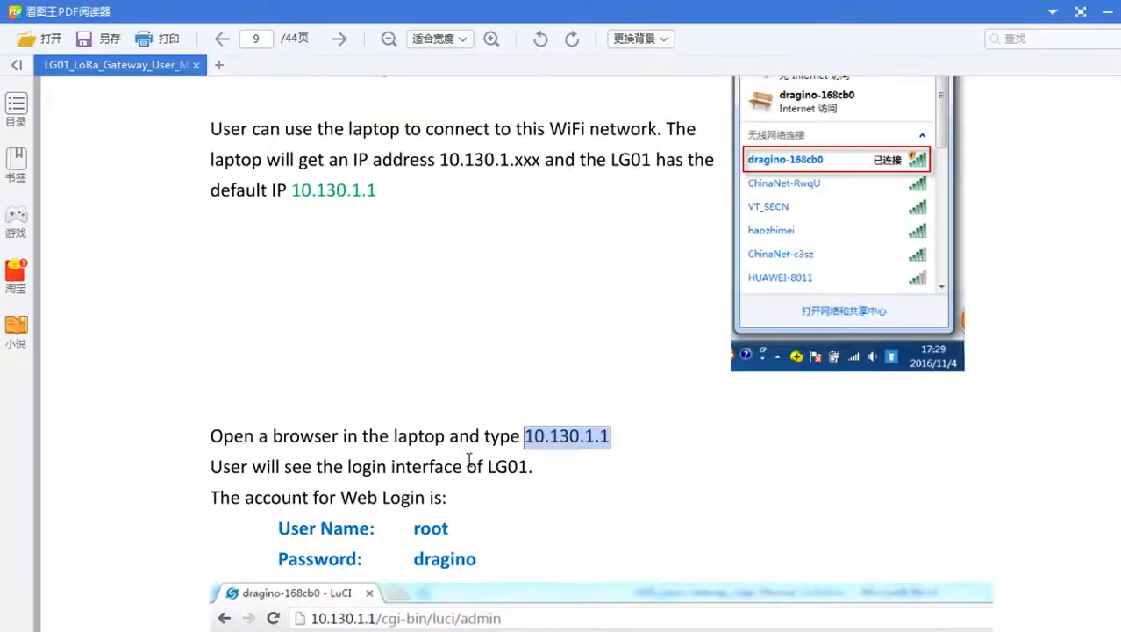
{"action": "scroll", "scroll_direction": "down", "scroll_amount": 3}
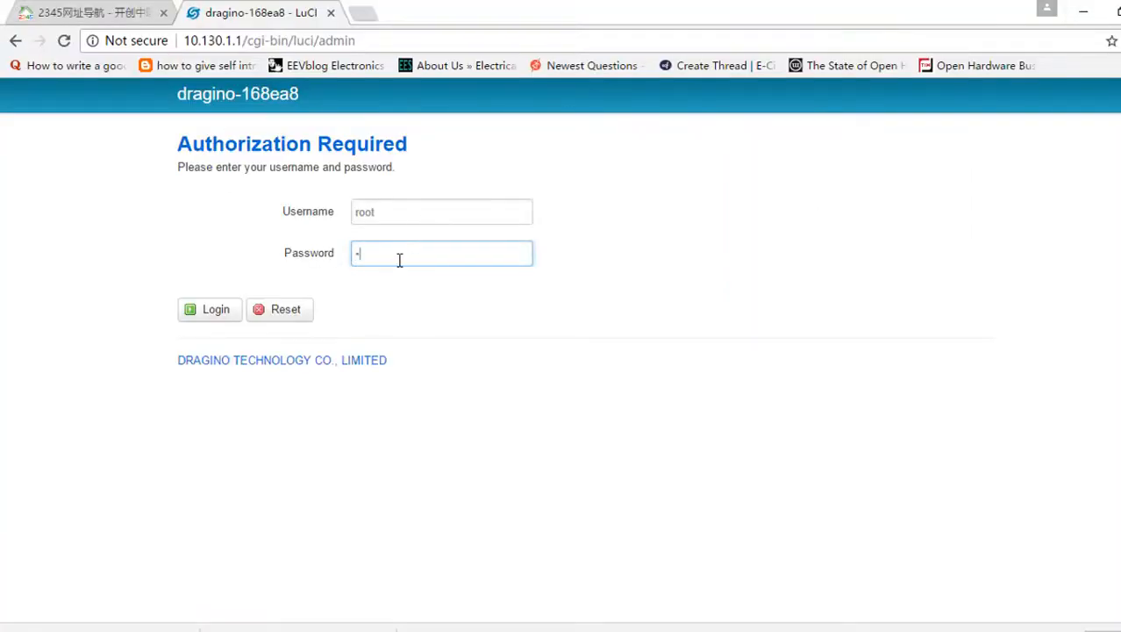
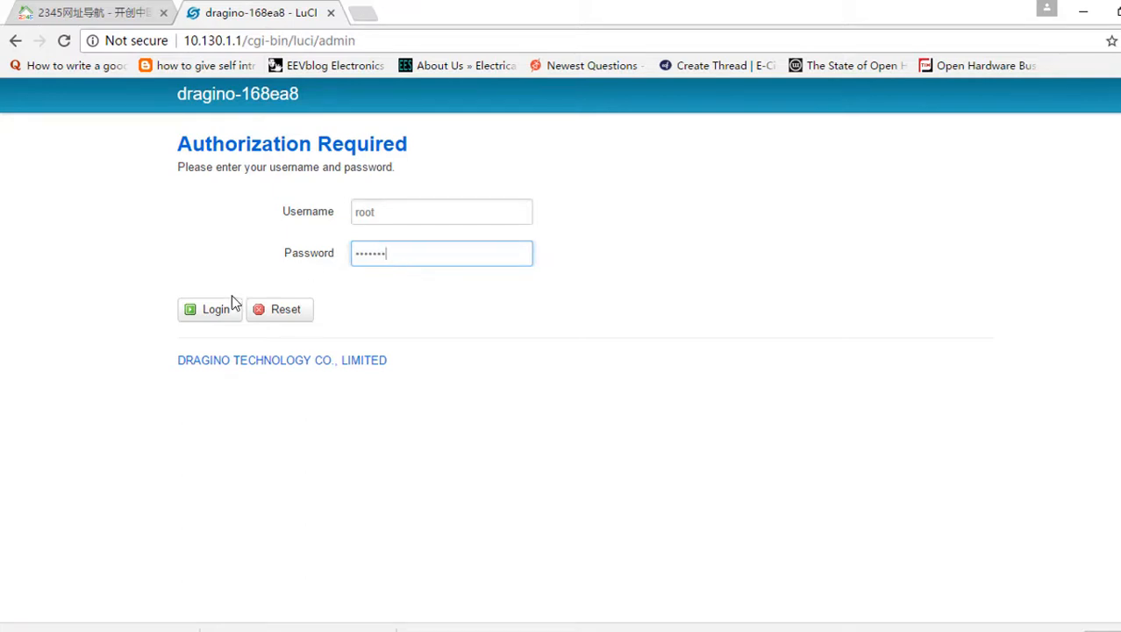
{"action": "left_click", "coordinate": [208, 309]}
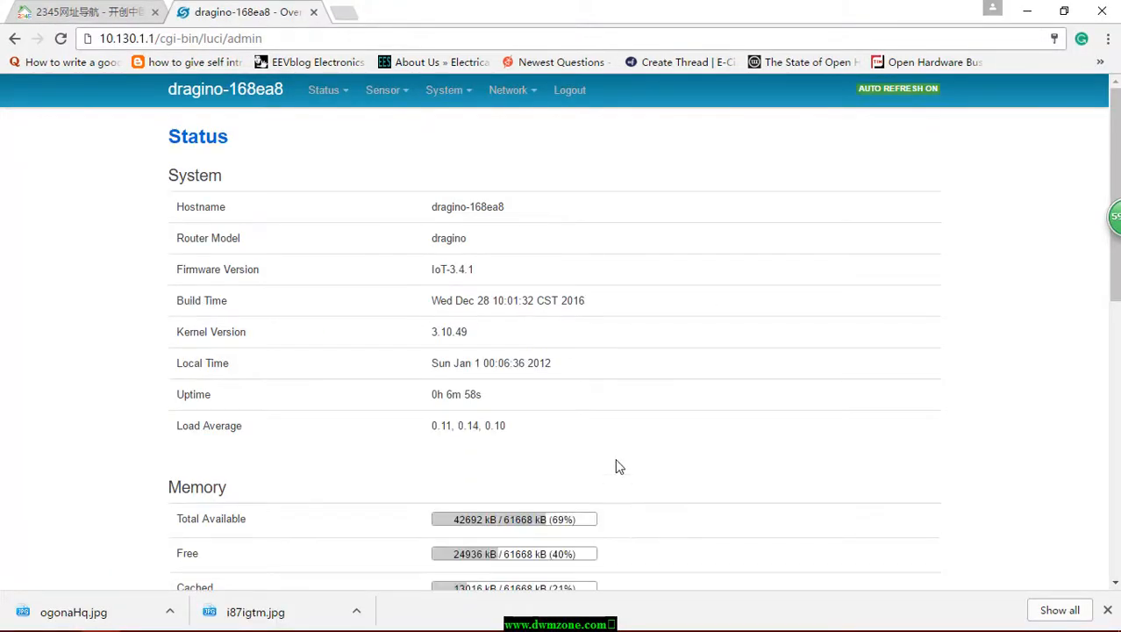
{"action": "scroll", "scroll_direction": "down", "scroll_amount": 3}
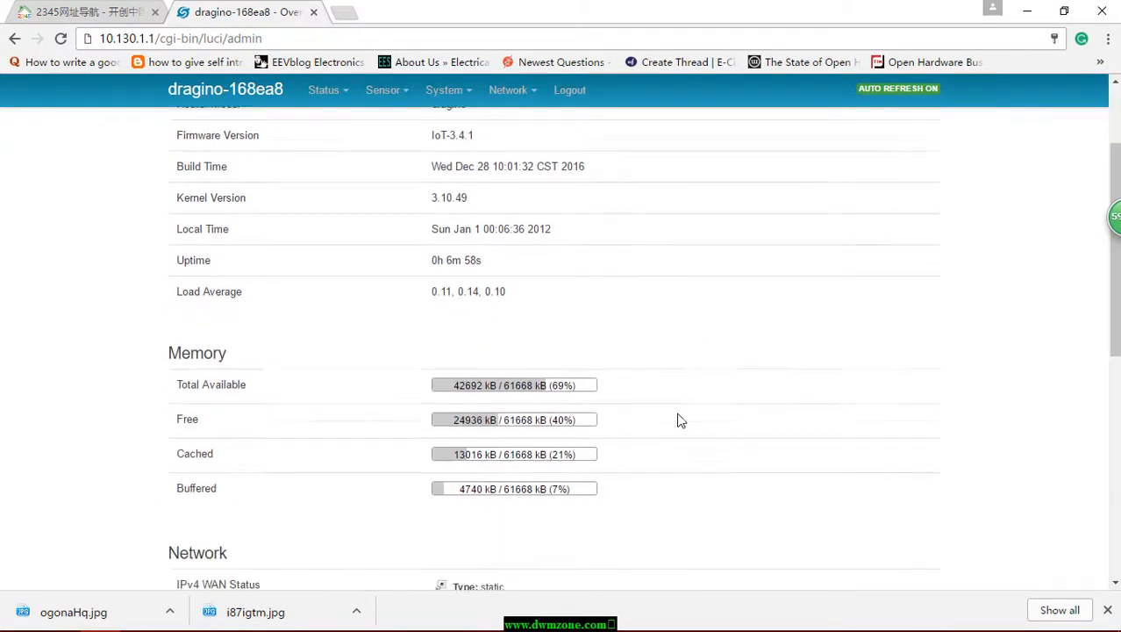
{"action": "scroll", "scroll_direction": "down", "scroll_amount": 3}
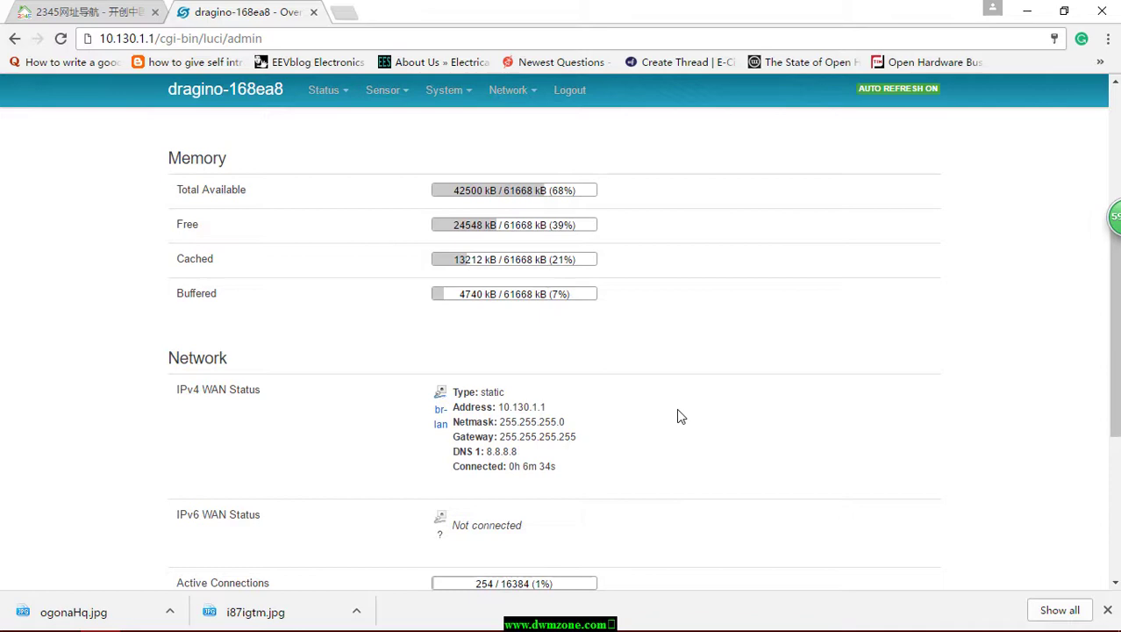
{"action": "scroll", "scroll_direction": "down", "scroll_amount": 3}
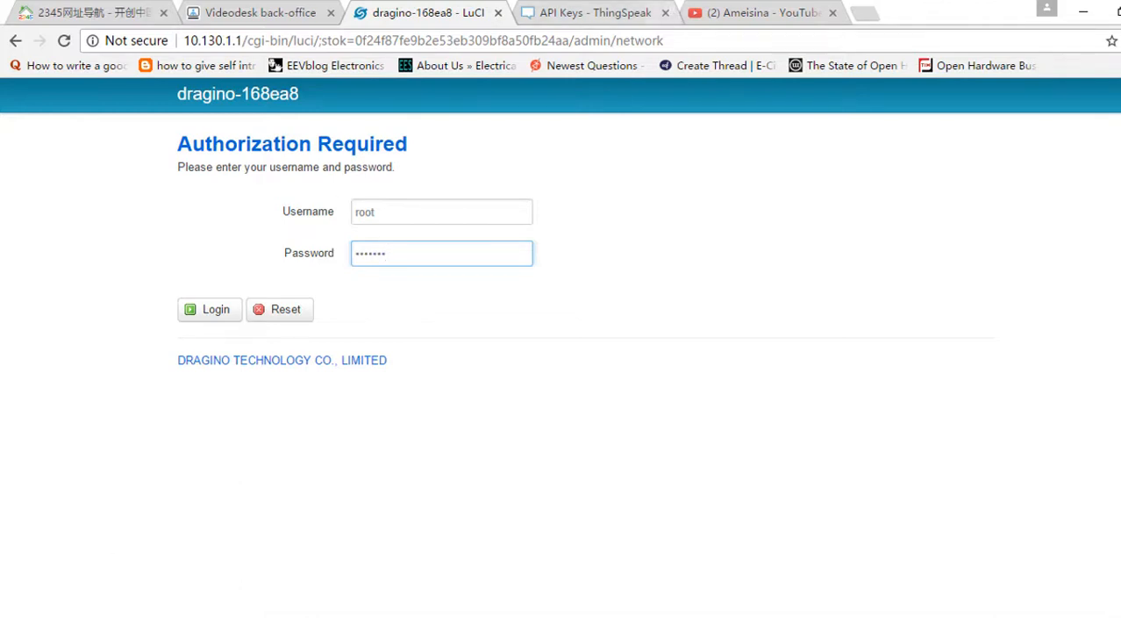
Log back in and set Internet Access to WiFi Client with DHCP addressing
{"action": "left_click", "coordinate": [209, 309]}
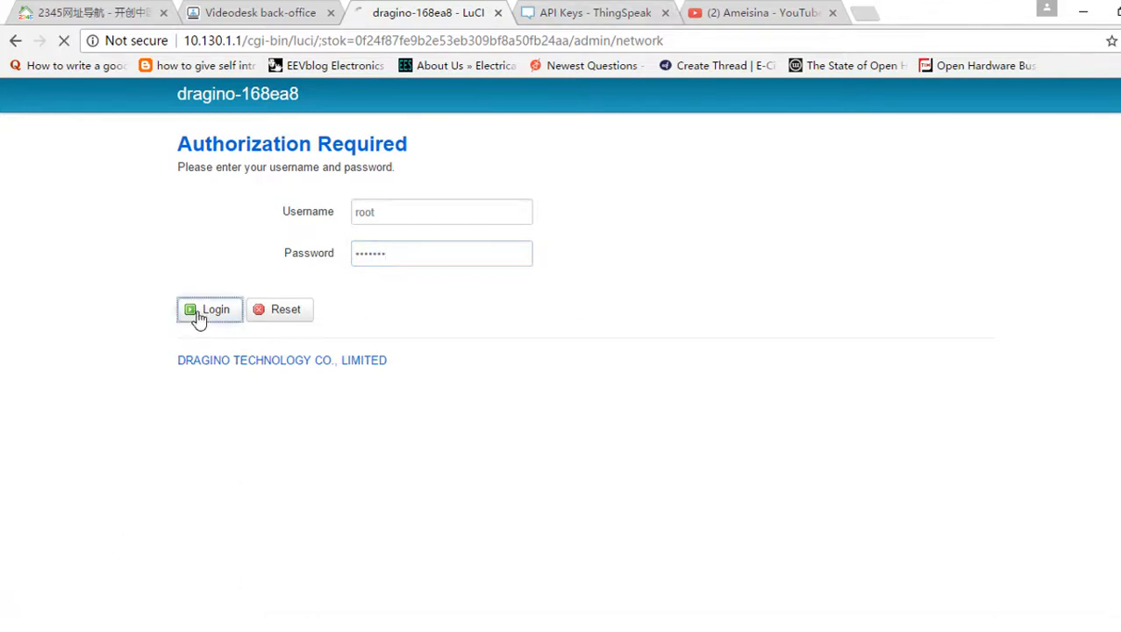
{"action": "left_click", "coordinate": [210, 309]}
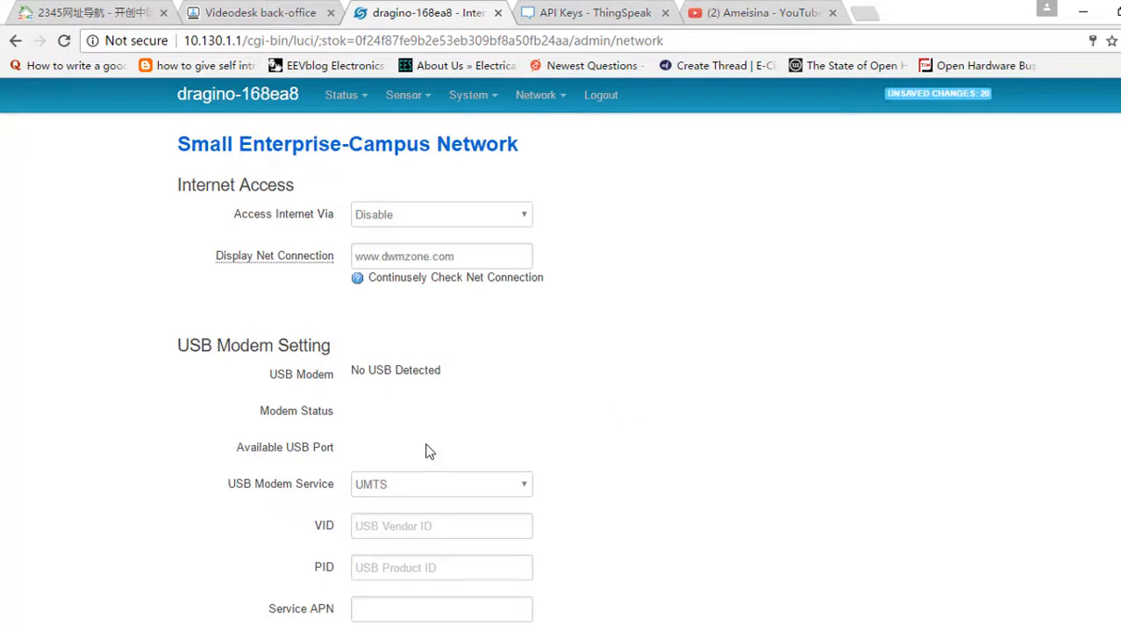
{"action": "mouse_move", "coordinate": [622, 369]}
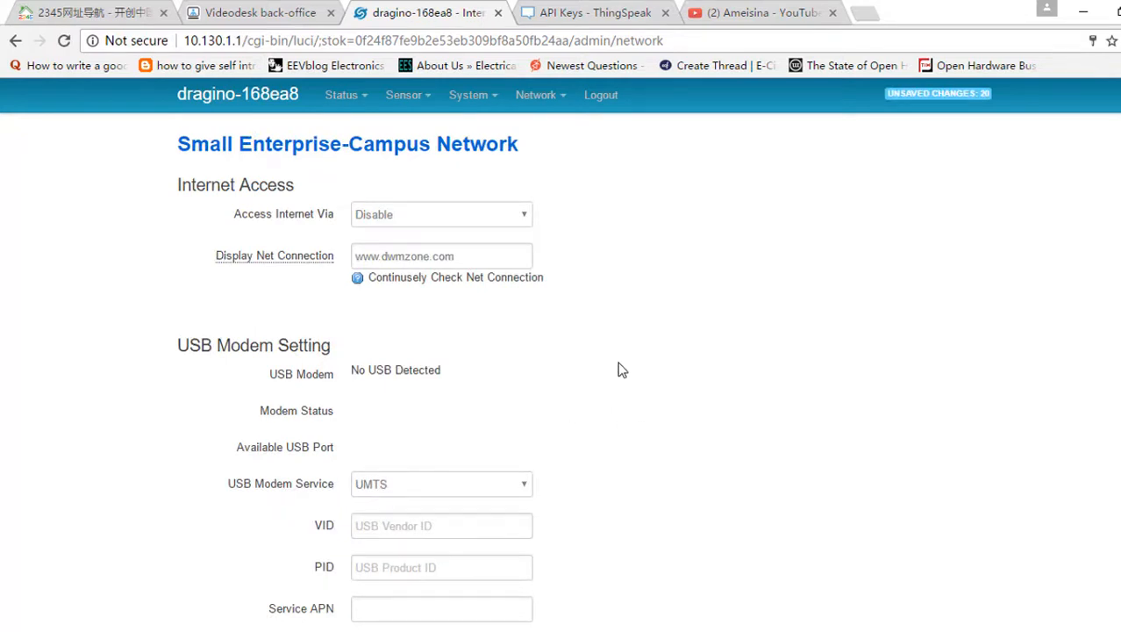
{"action": "left_click", "coordinate": [439, 214]}
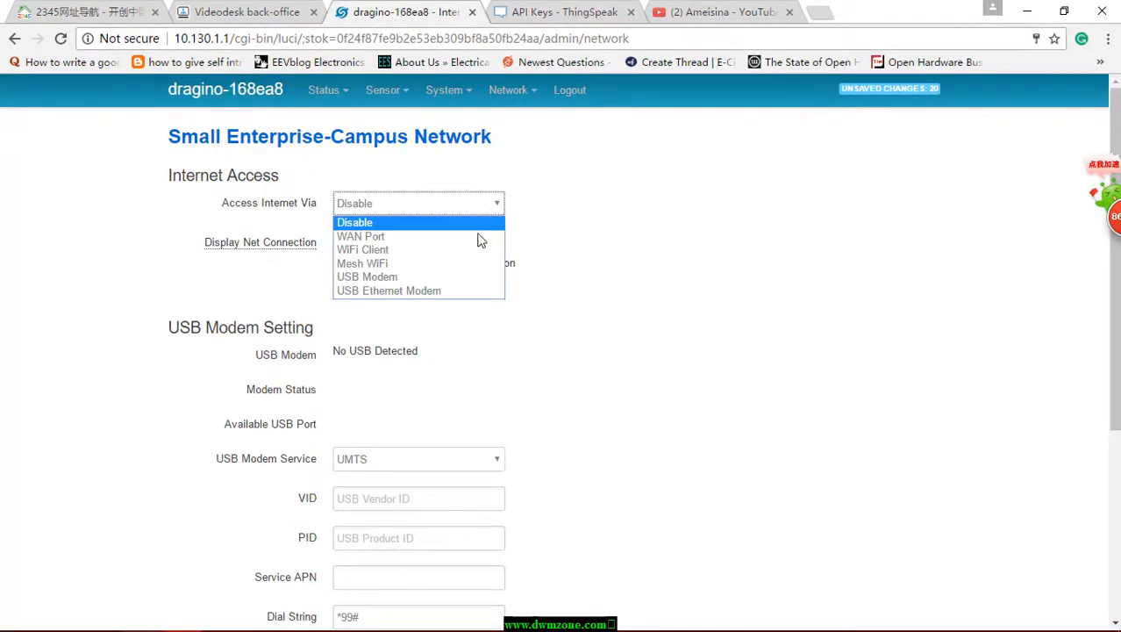
{"action": "left_click", "coordinate": [362, 249]}
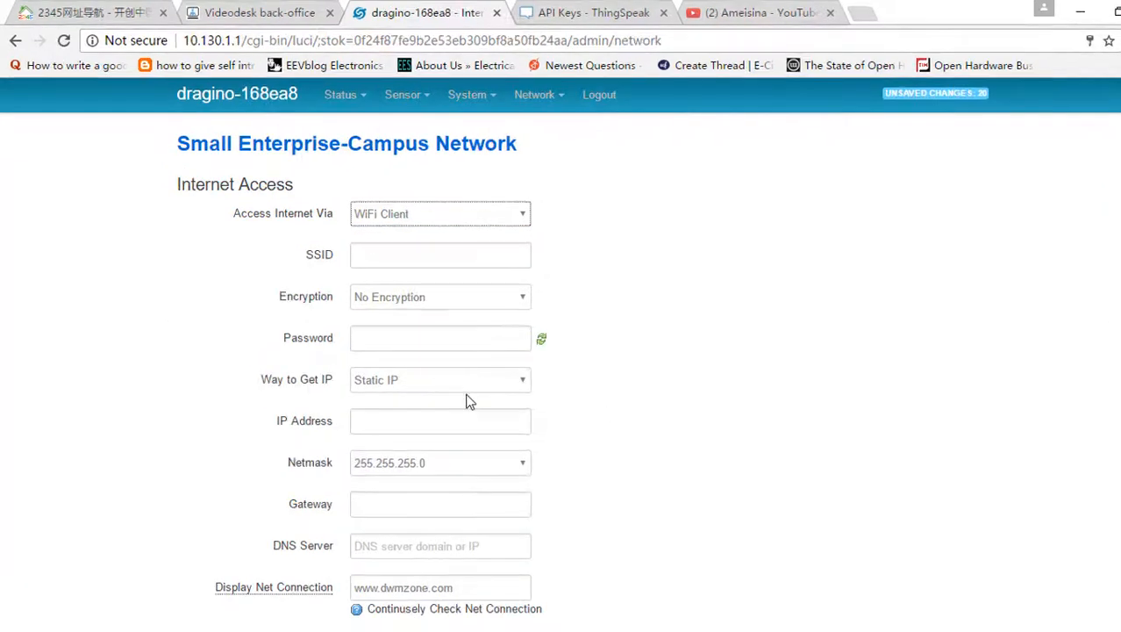
{"action": "left_click", "coordinate": [440, 379]}
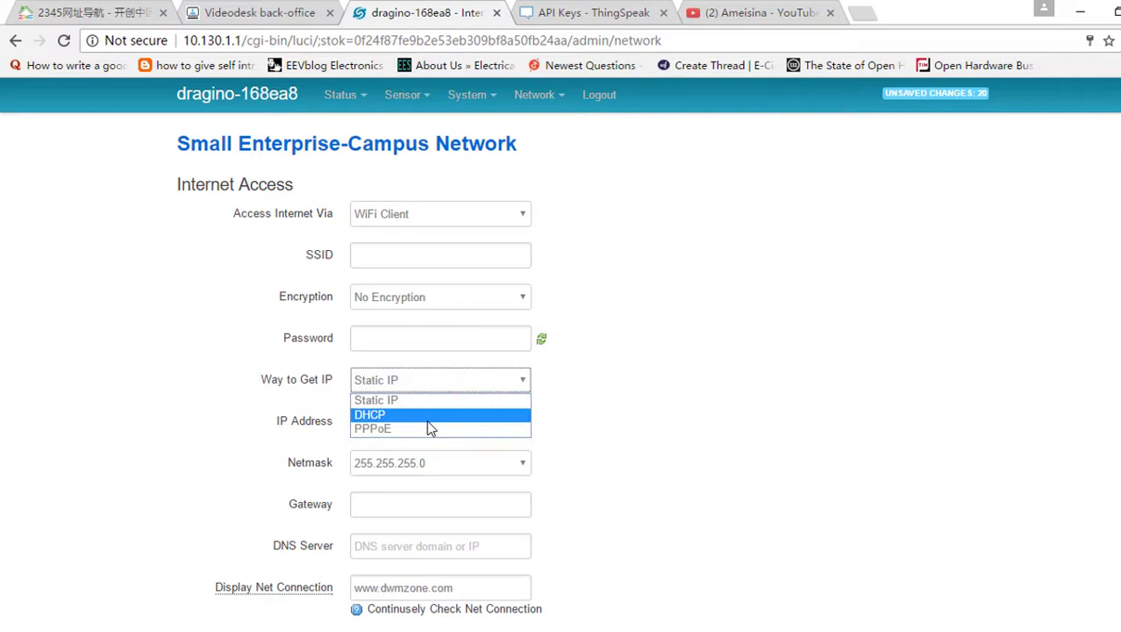
{"action": "left_click", "coordinate": [370, 413]}
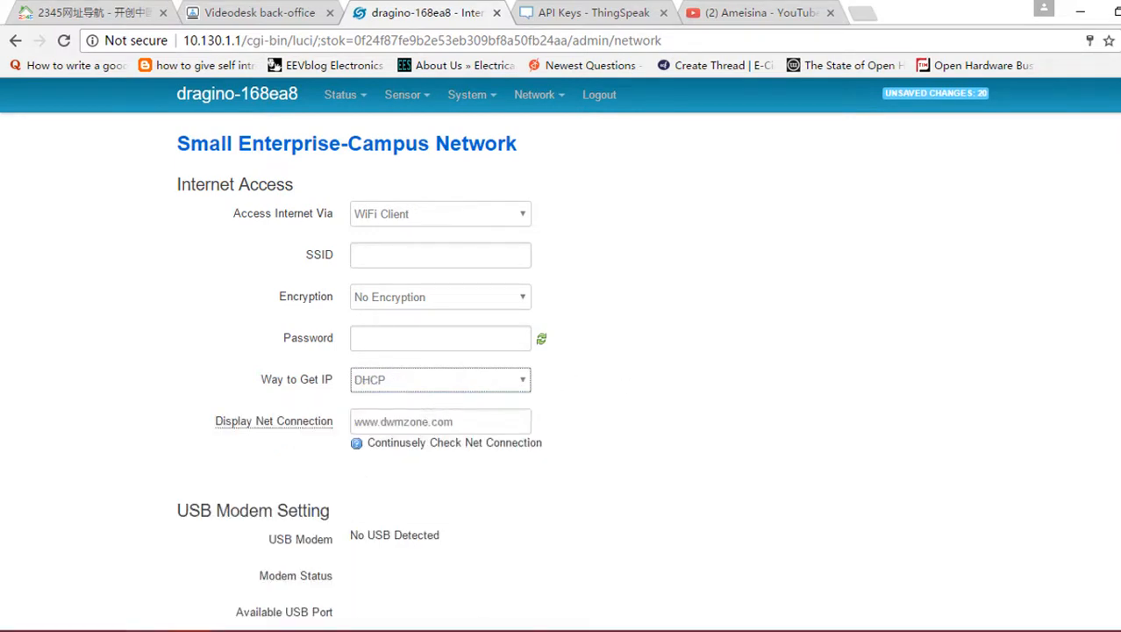
{"action": "mouse_move", "coordinate": [627, 474]}
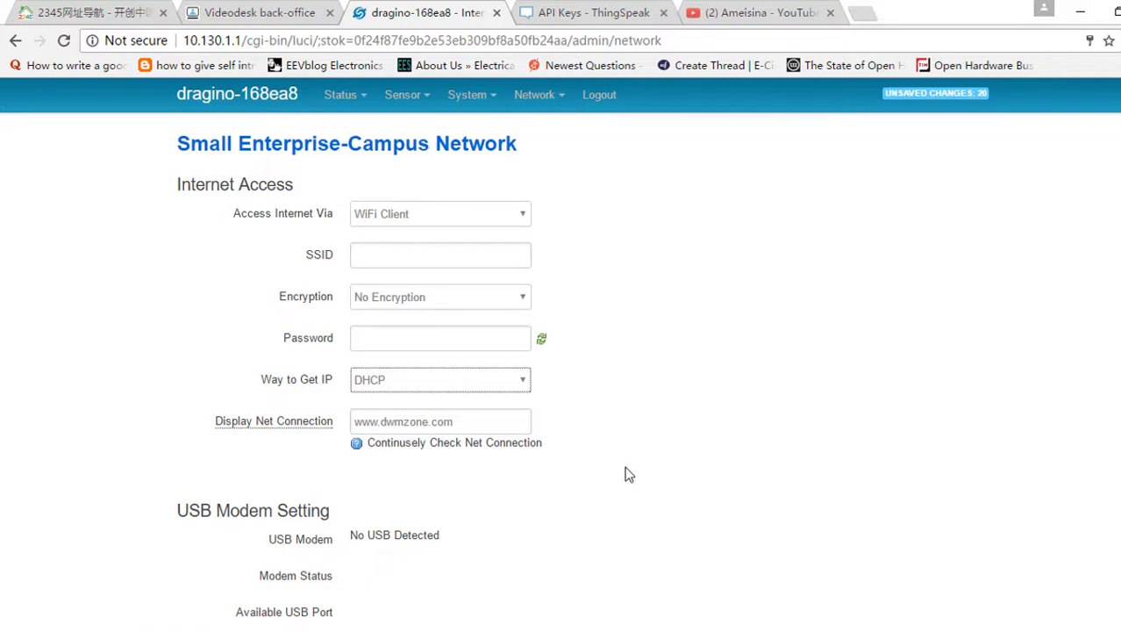
Visit the SSID and WiFi password fields, then save the Internet Access settings
{"action": "left_click", "coordinate": [439, 254]}
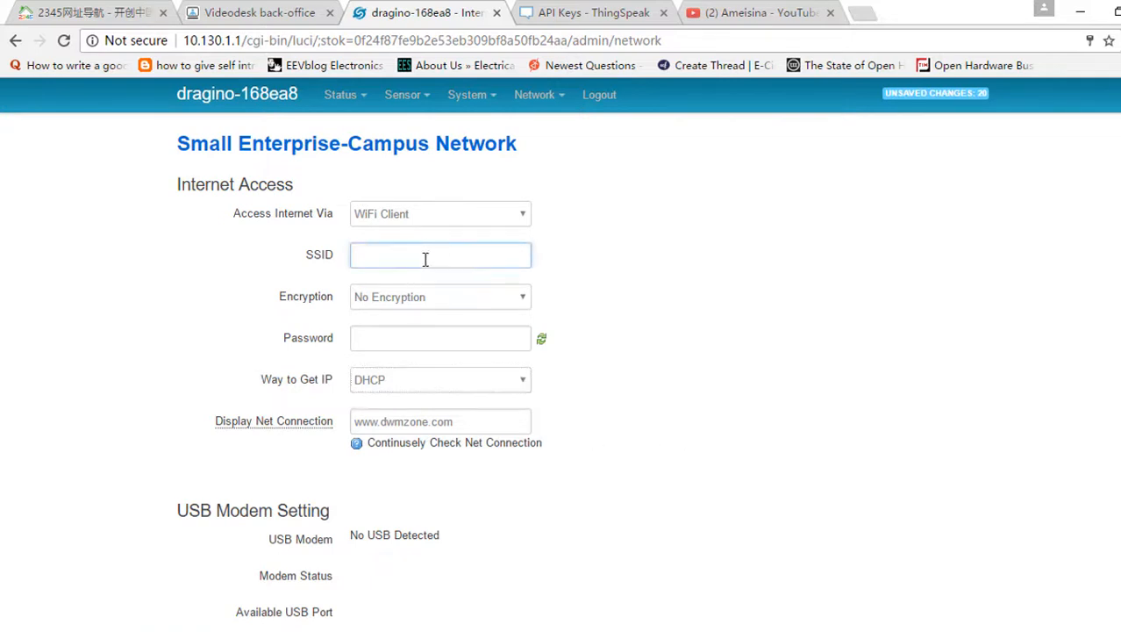
{"action": "left_click", "coordinate": [424, 255]}
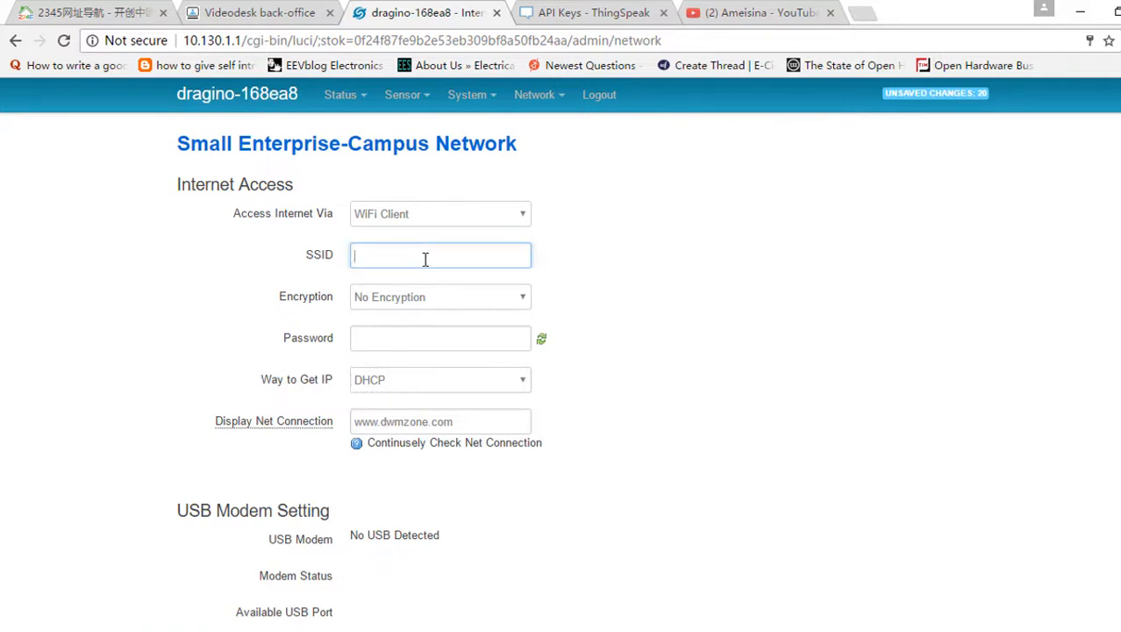
{"action": "left_click", "coordinate": [440, 338]}
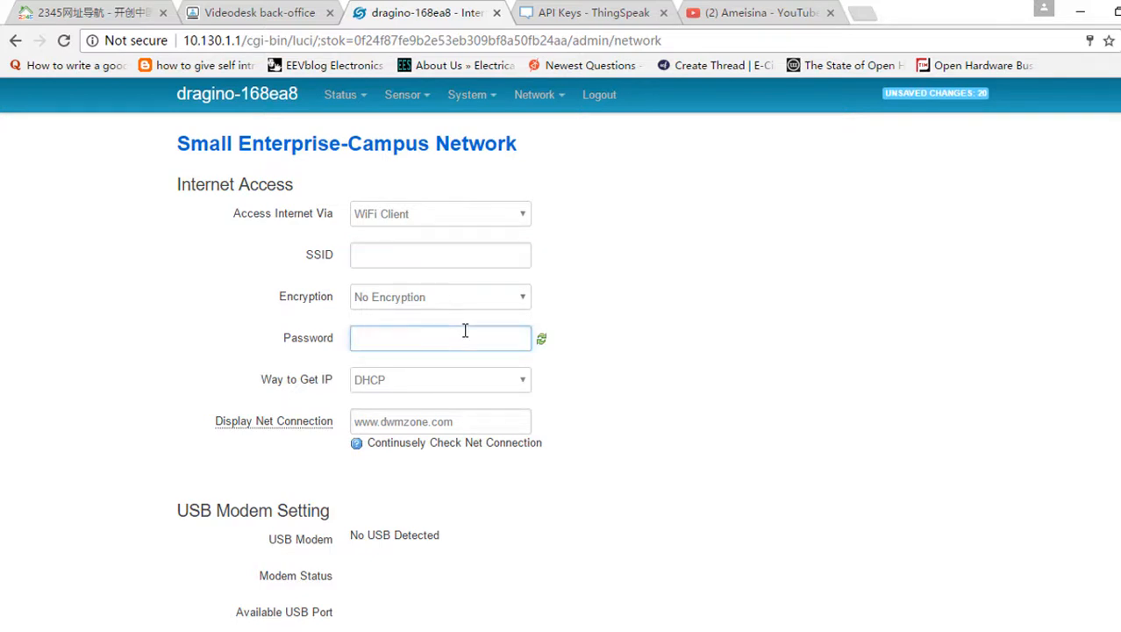
{"action": "left_click", "coordinate": [507, 90]}
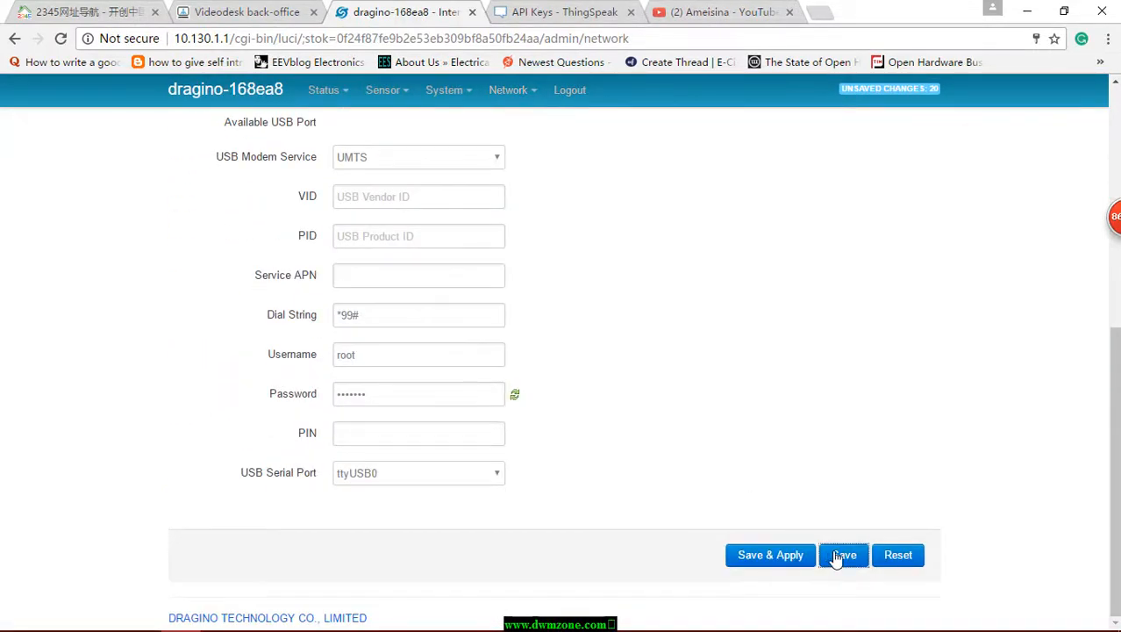
{"action": "left_click", "coordinate": [843, 555]}
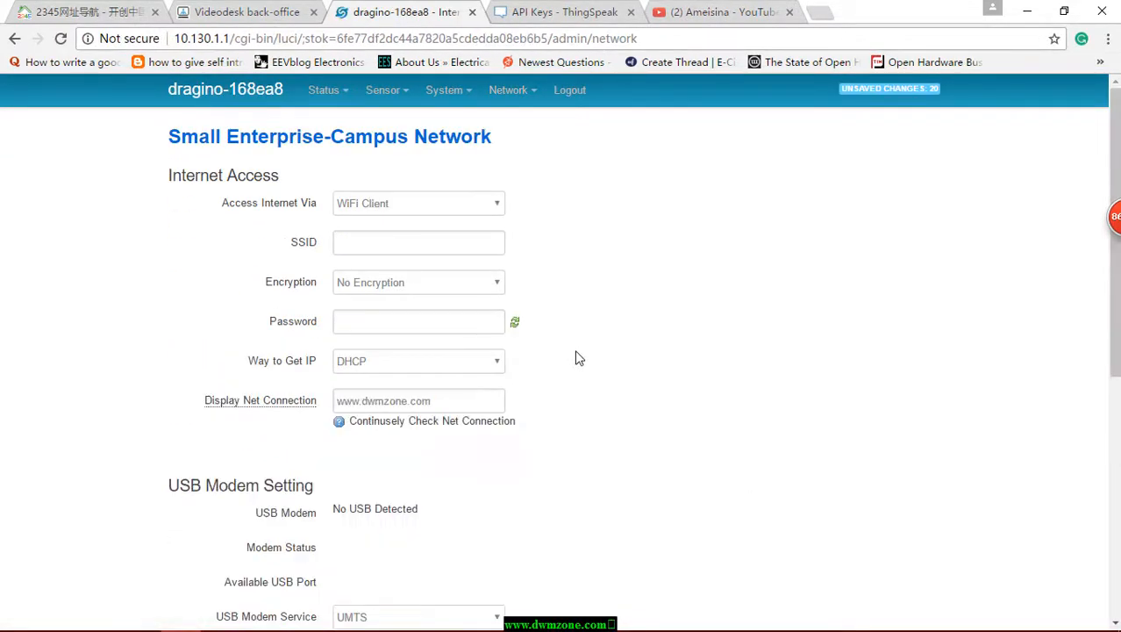
{"action": "left_click", "coordinate": [507, 89]}
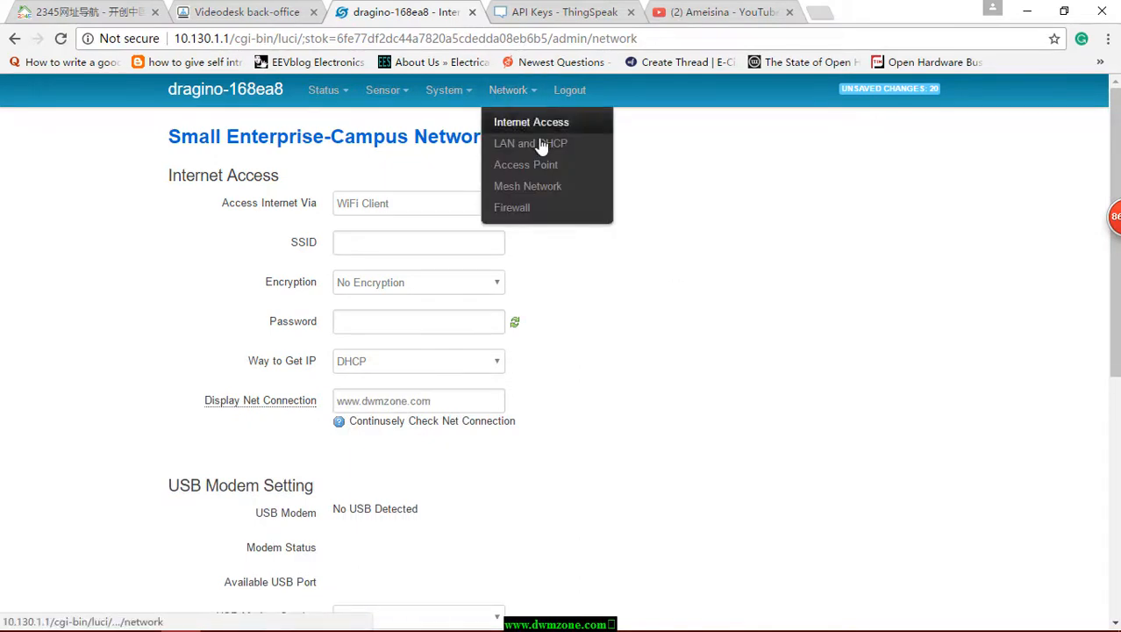
Tick Enable DHCP on the LAN and DHCP page and review its address range
{"action": "left_click", "coordinate": [530, 143]}
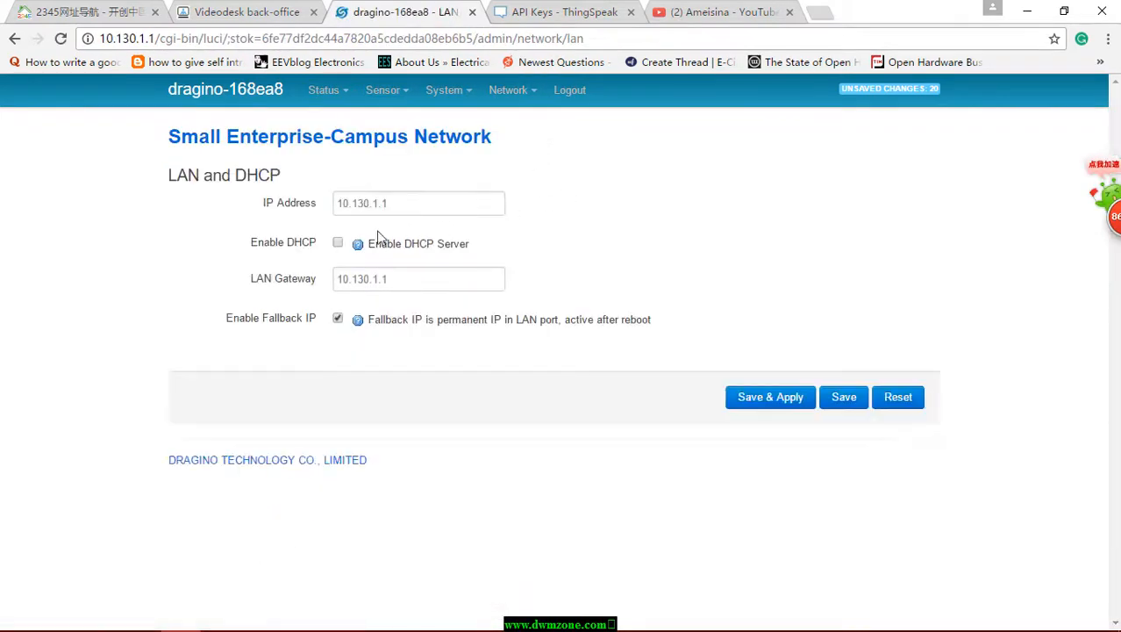
{"action": "left_click", "coordinate": [338, 243]}
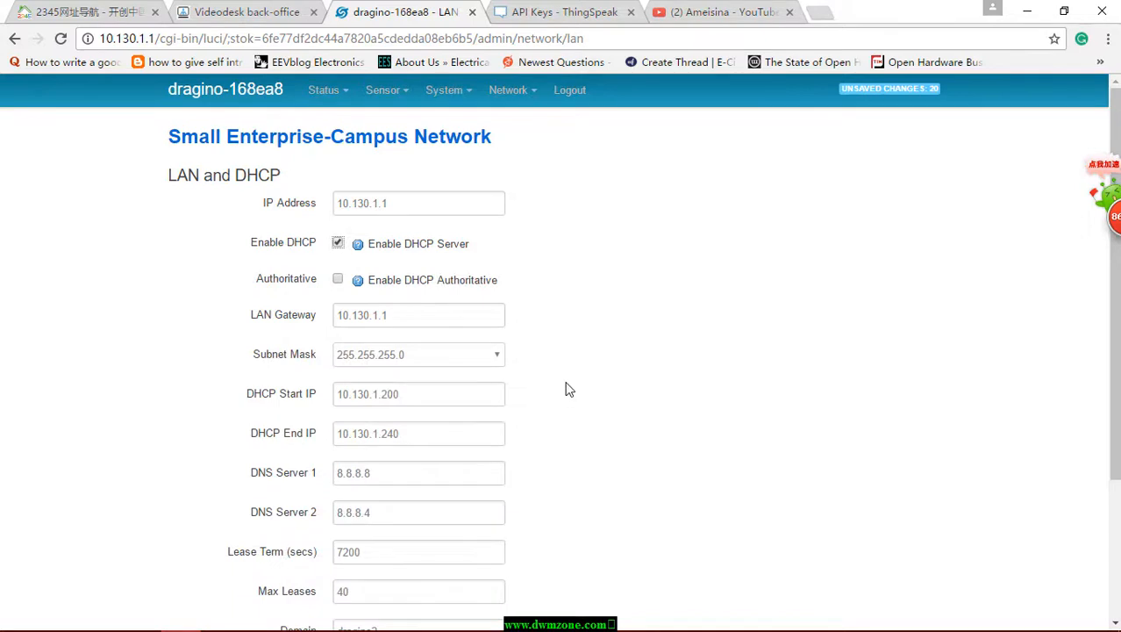
{"action": "scroll", "scroll_direction": "down", "scroll_amount": 3}
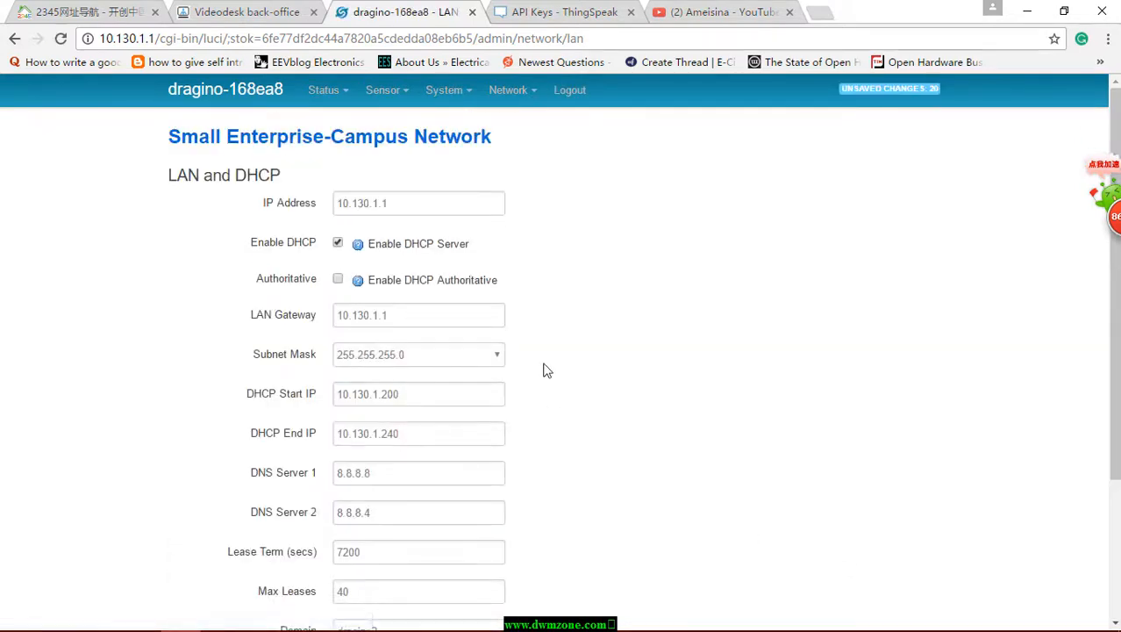
{"action": "left_click", "coordinate": [536, 95]}
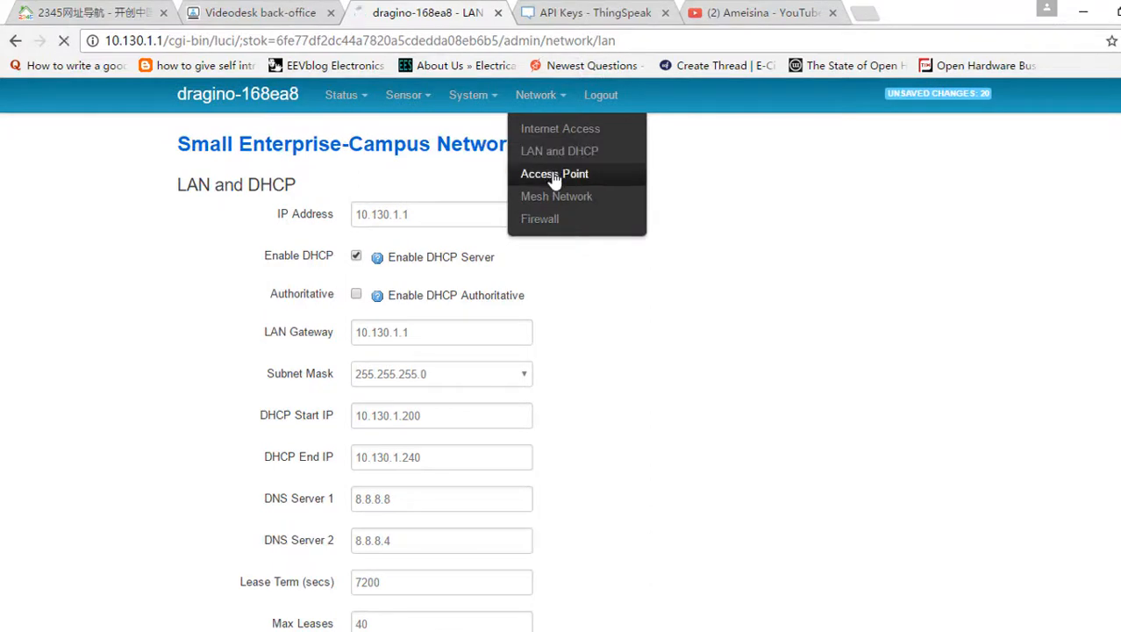
Untick Enable WiFi AP on Access Point and Enable Mesh on Mesh Network
{"action": "left_click", "coordinate": [554, 173]}
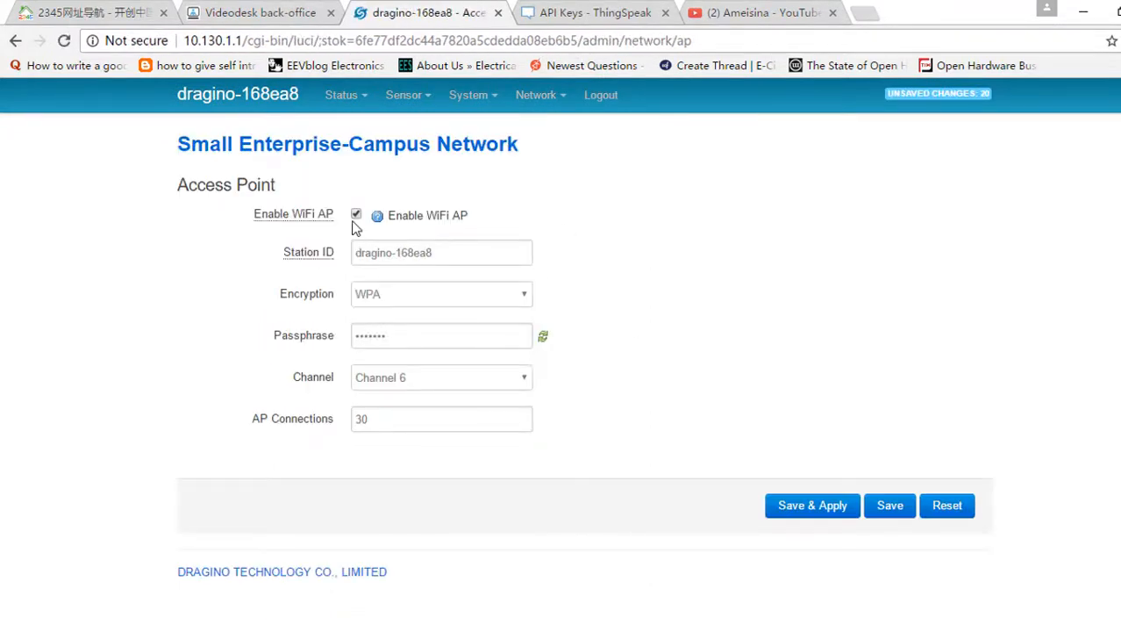
{"action": "left_click", "coordinate": [355, 214]}
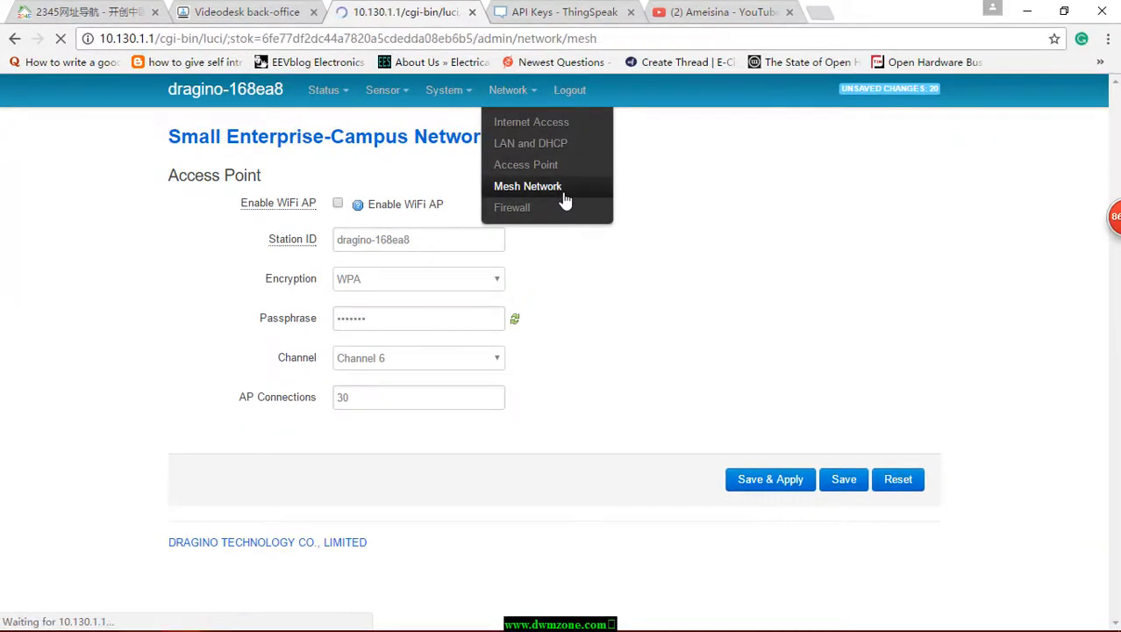
{"action": "left_click", "coordinate": [527, 186]}
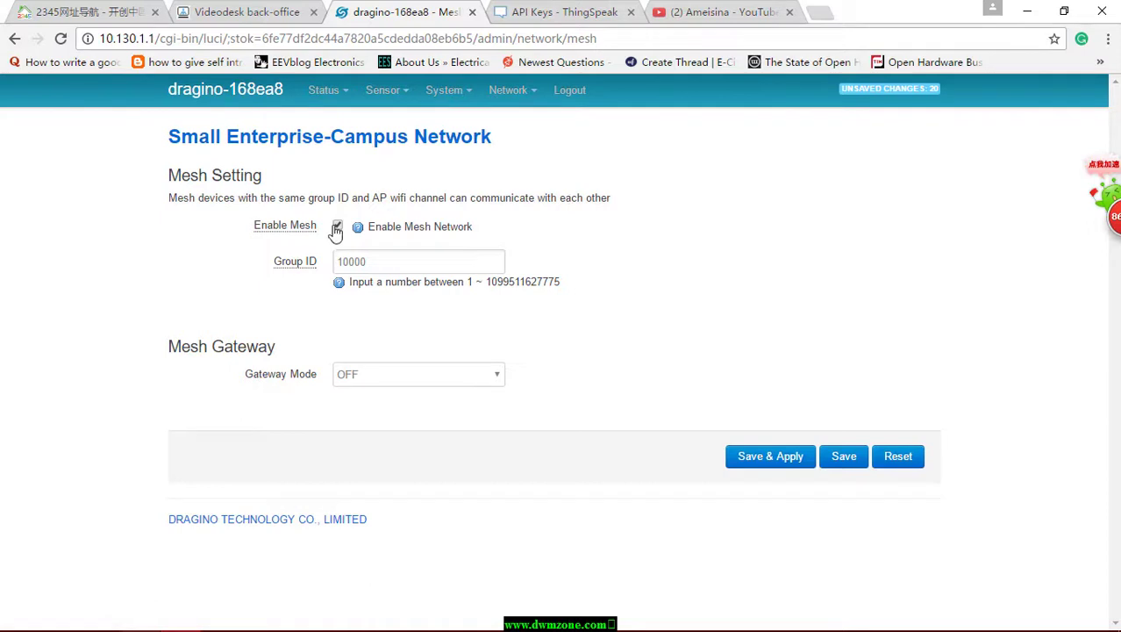
{"action": "left_click", "coordinate": [843, 456]}
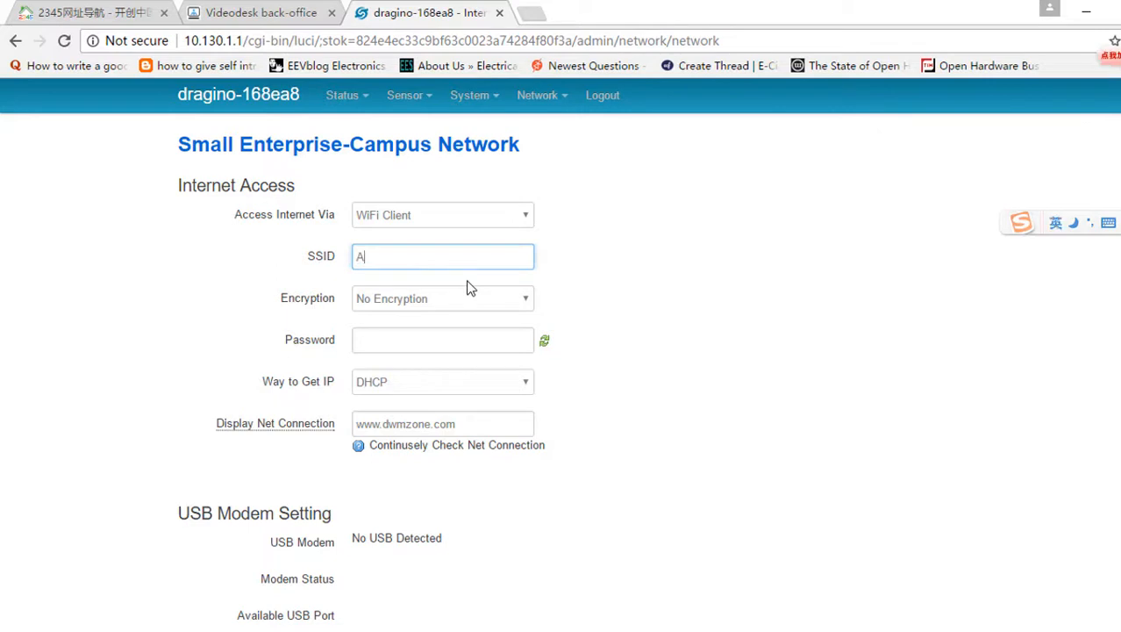
Enter SSID meisina with WPA-WPA2 encryption and Save & Apply the settings
{"action": "type", "text": "meisina"}
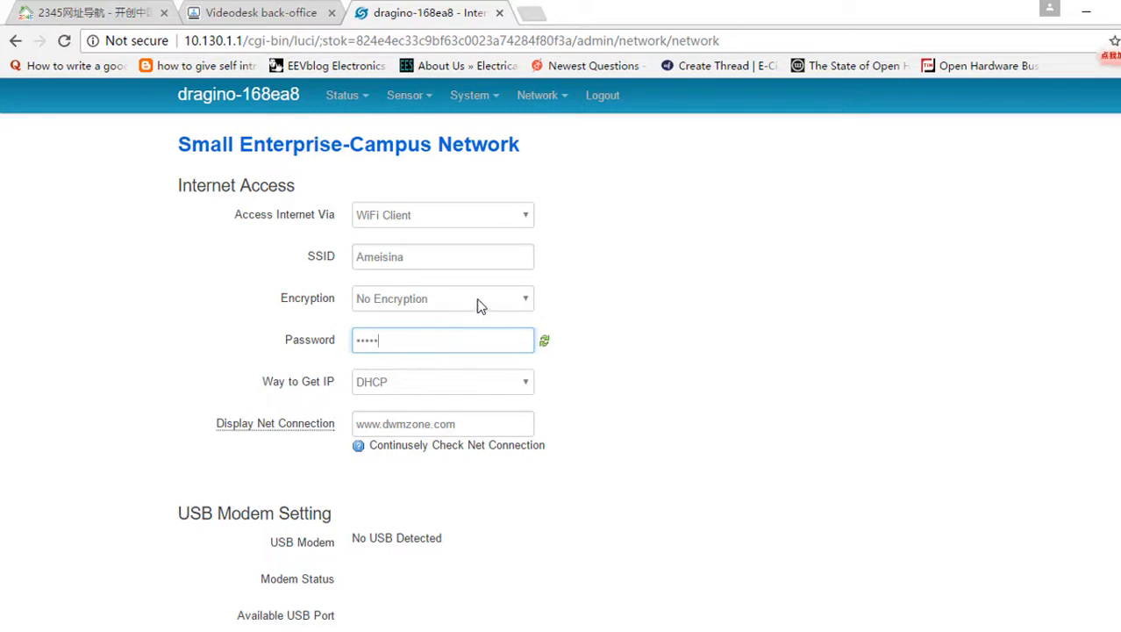
{"action": "left_click", "coordinate": [442, 298]}
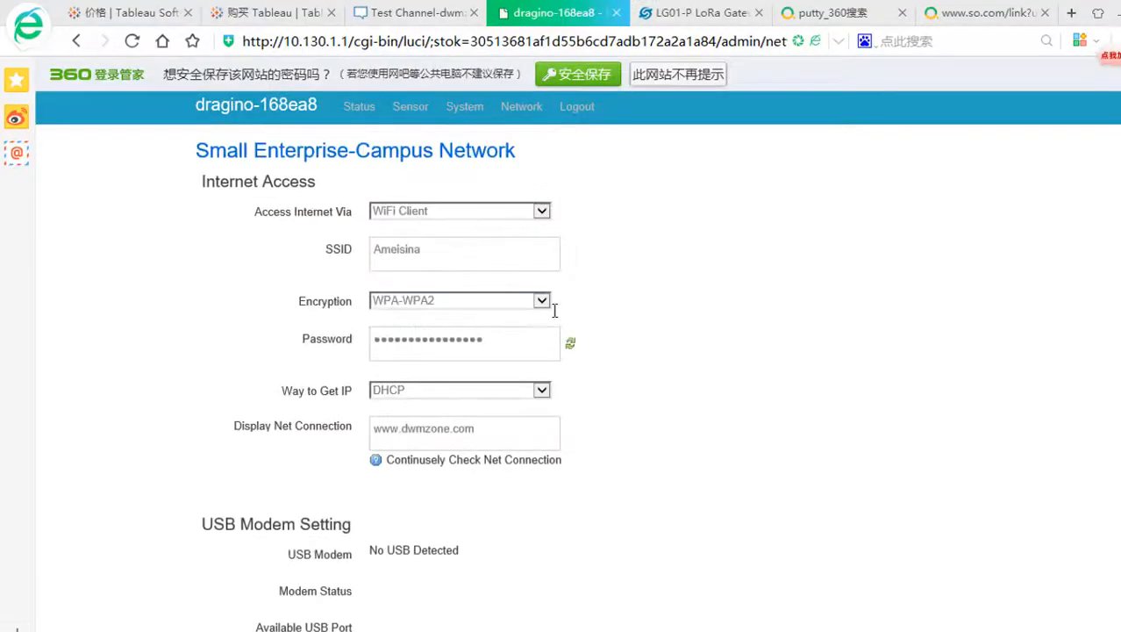
{"action": "left_click", "coordinate": [460, 300]}
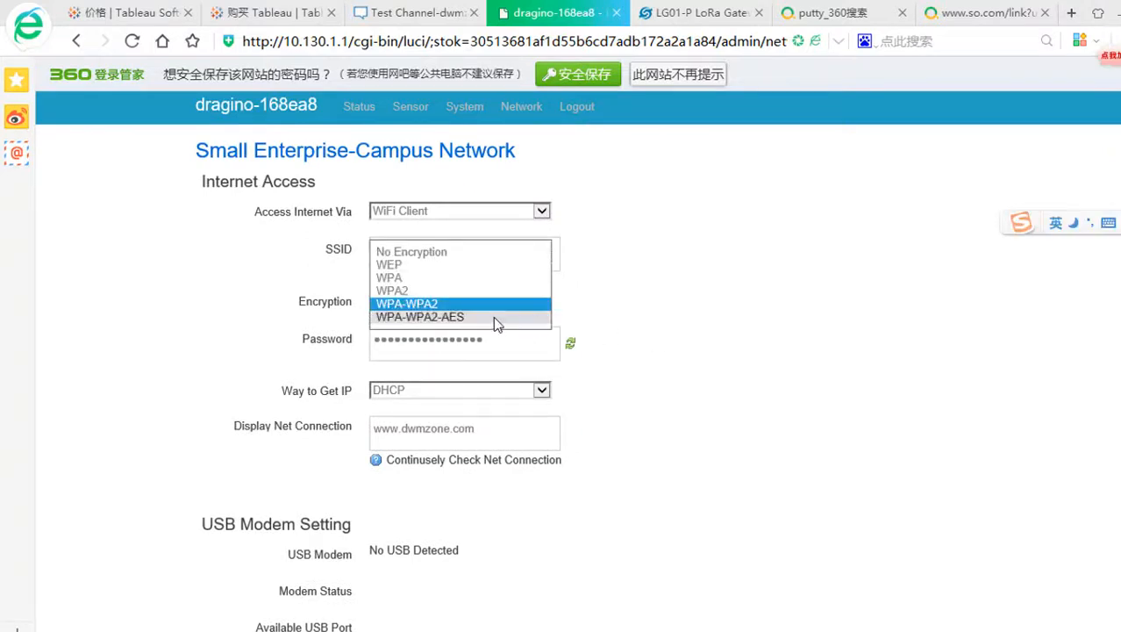
{"action": "scroll", "scroll_direction": "down", "scroll_amount": 3}
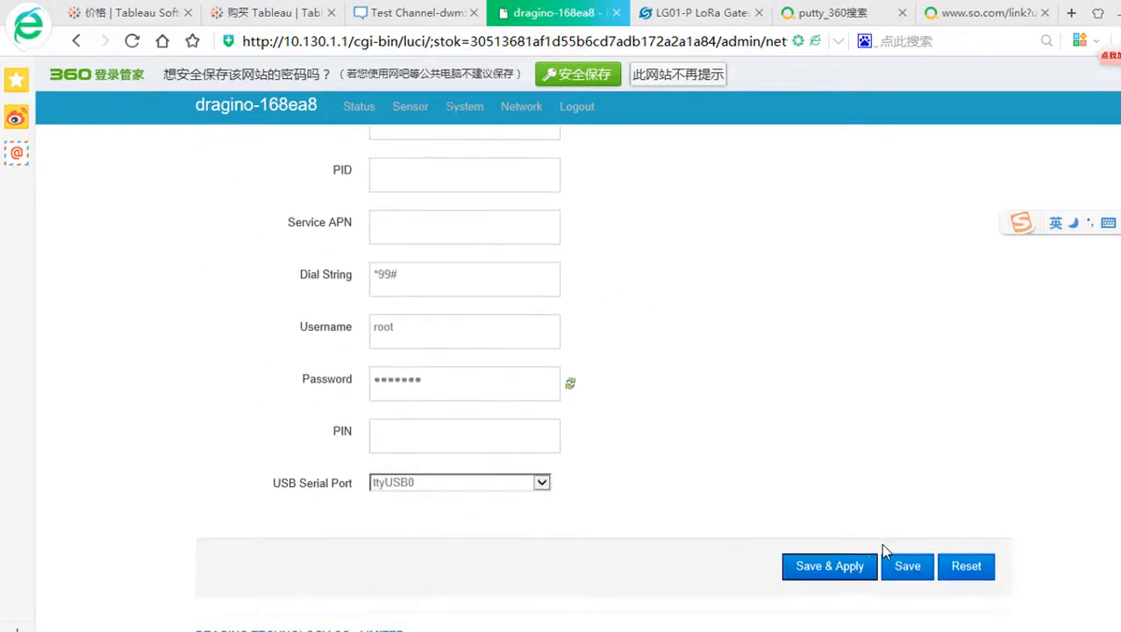
{"action": "left_click", "coordinate": [830, 566]}
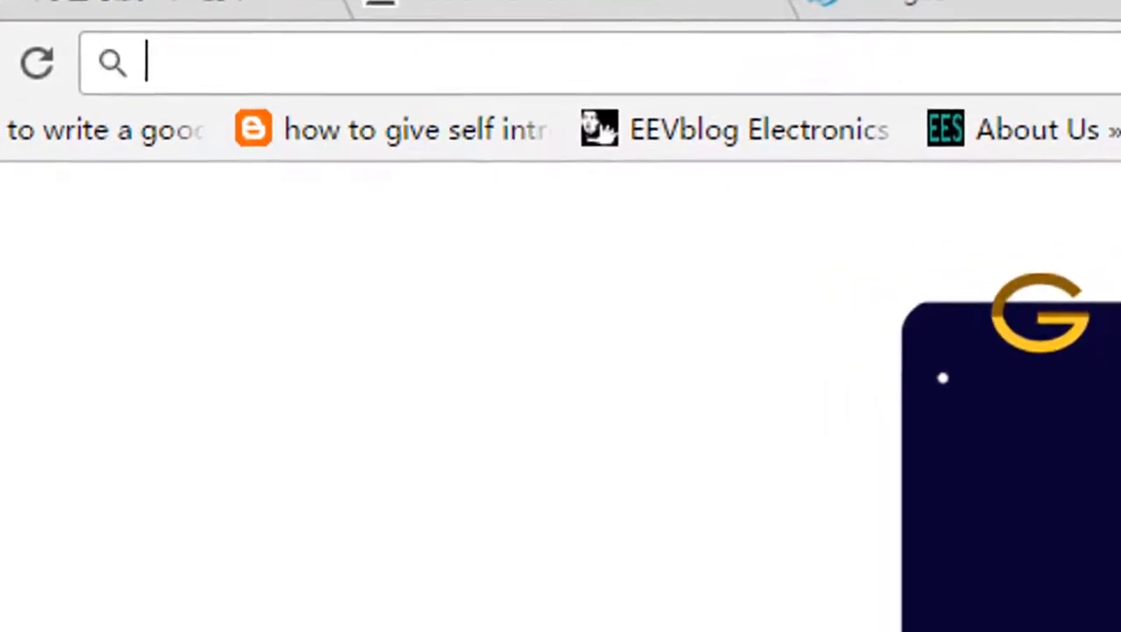
Go to 192.168.1.1 and sign in to the router as admin
{"action": "type", "text": "192."}
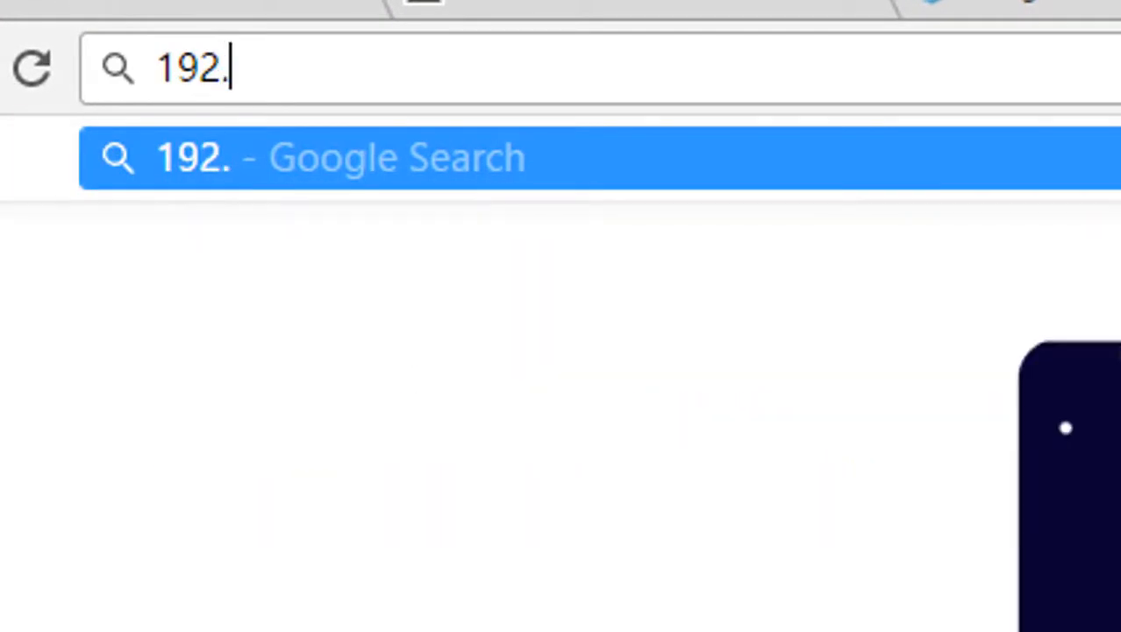
{"action": "type", "text": "186"}
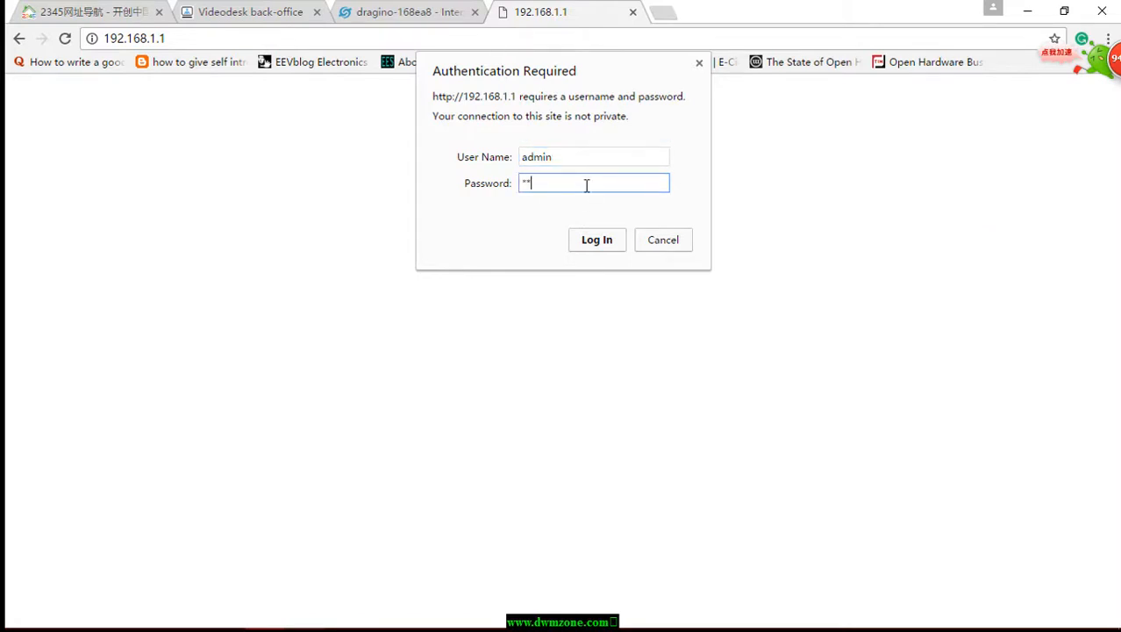
{"action": "left_click", "coordinate": [596, 239]}
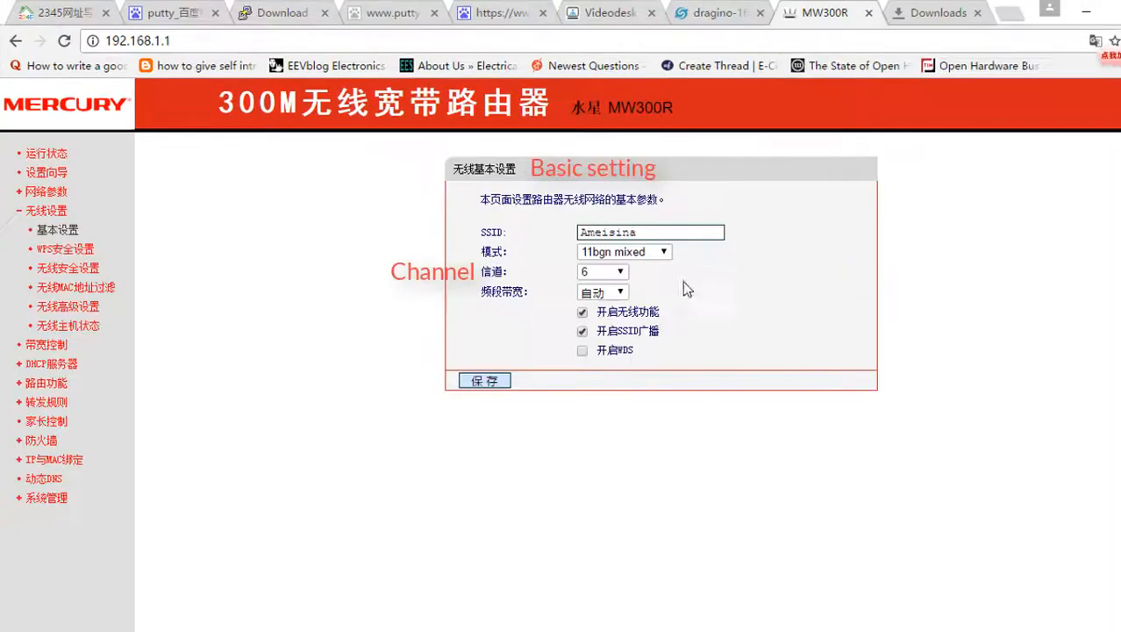
Set the wireless channel to automatic and save the basic settings
{"action": "left_click", "coordinate": [619, 271]}
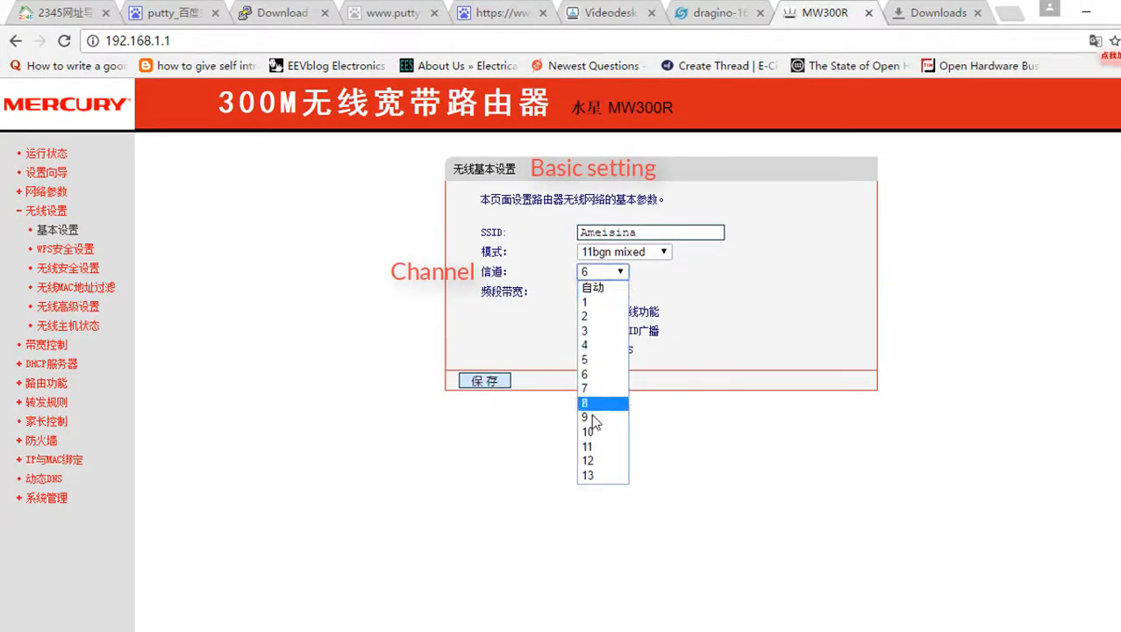
{"action": "left_click", "coordinate": [591, 287]}
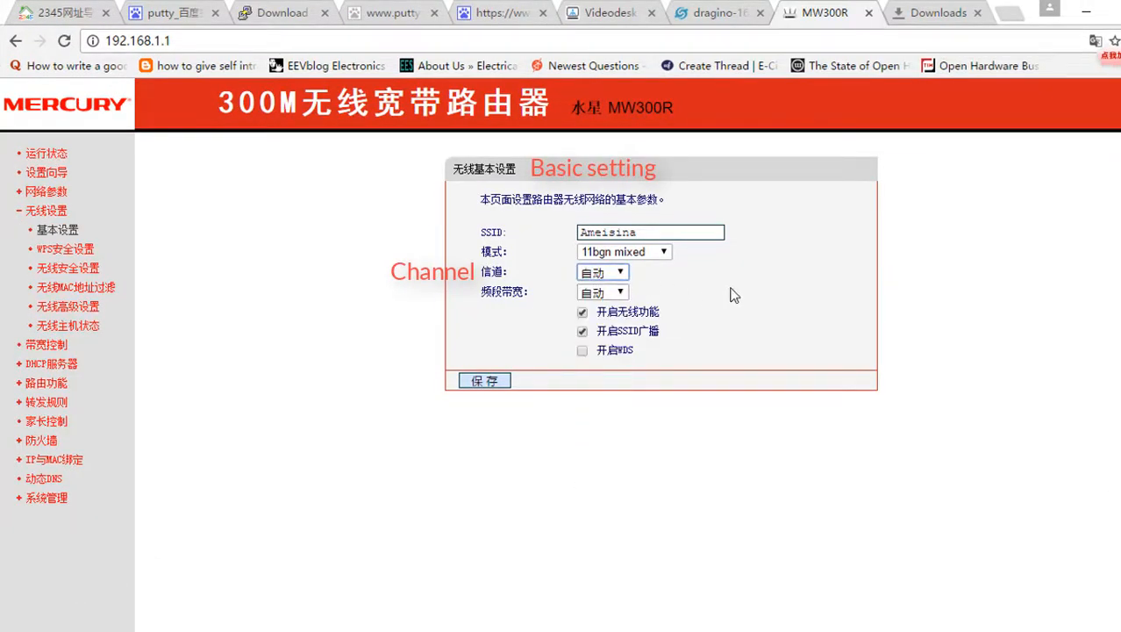
{"action": "left_click", "coordinate": [485, 380]}
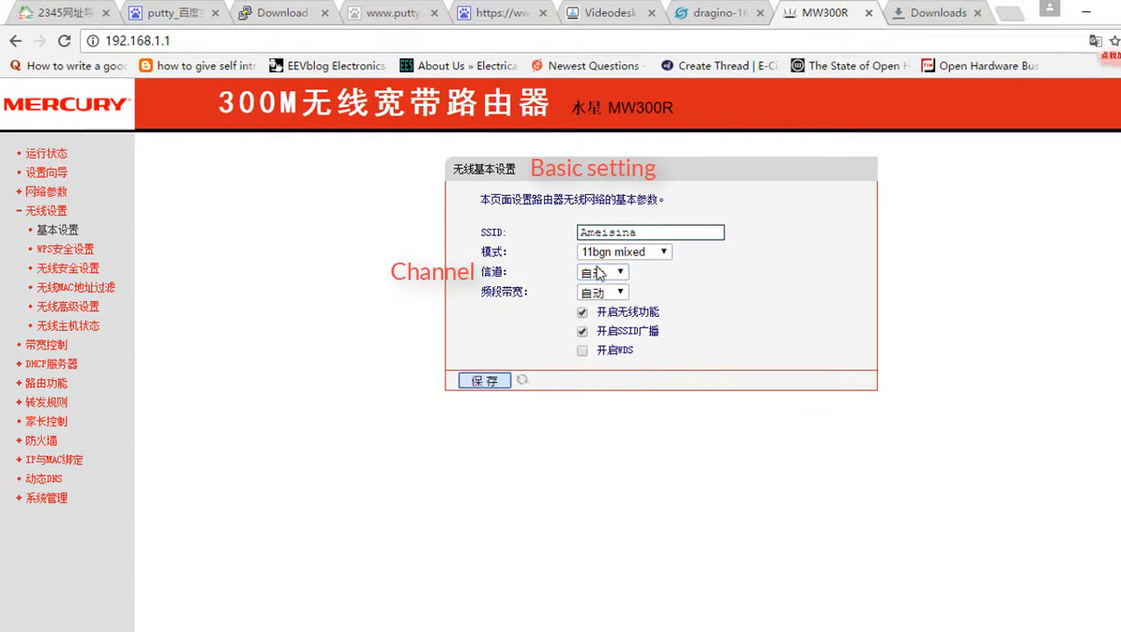
{"action": "mouse_move", "coordinate": [628, 274]}
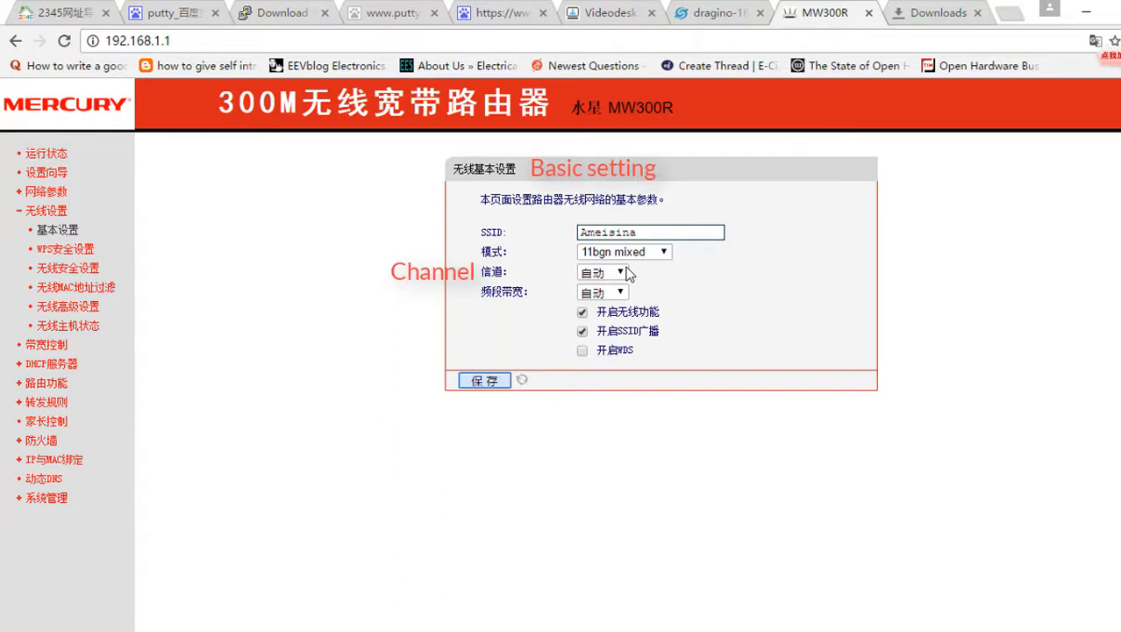
Change the wireless channel to 6 and save again
{"action": "left_click", "coordinate": [620, 272]}
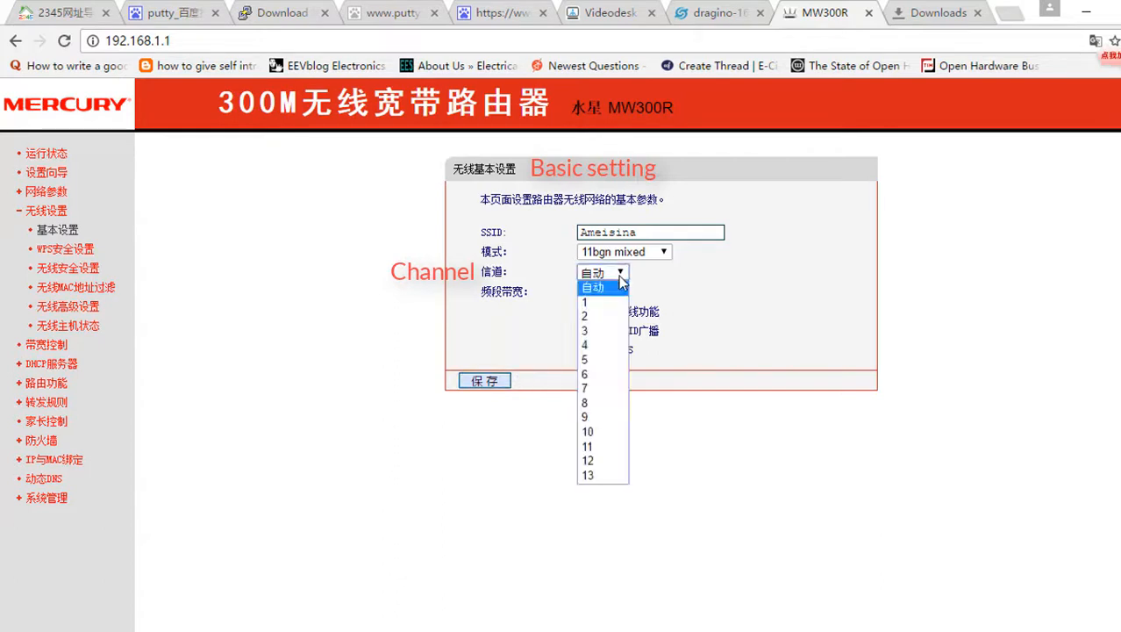
{"action": "left_click", "coordinate": [584, 373]}
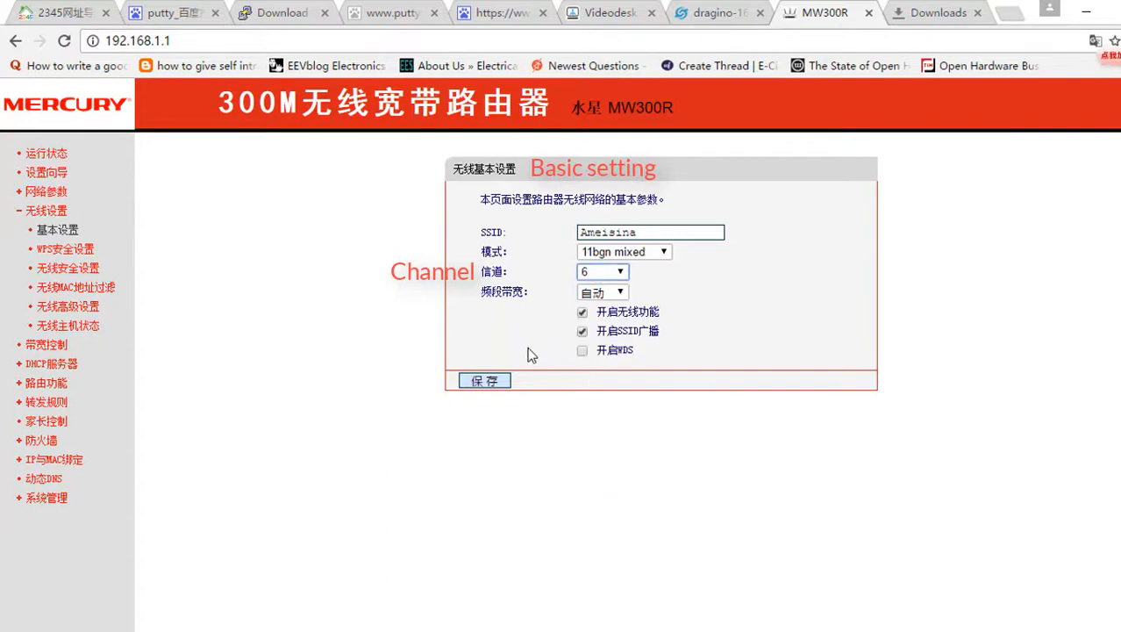
{"action": "left_click", "coordinate": [484, 379]}
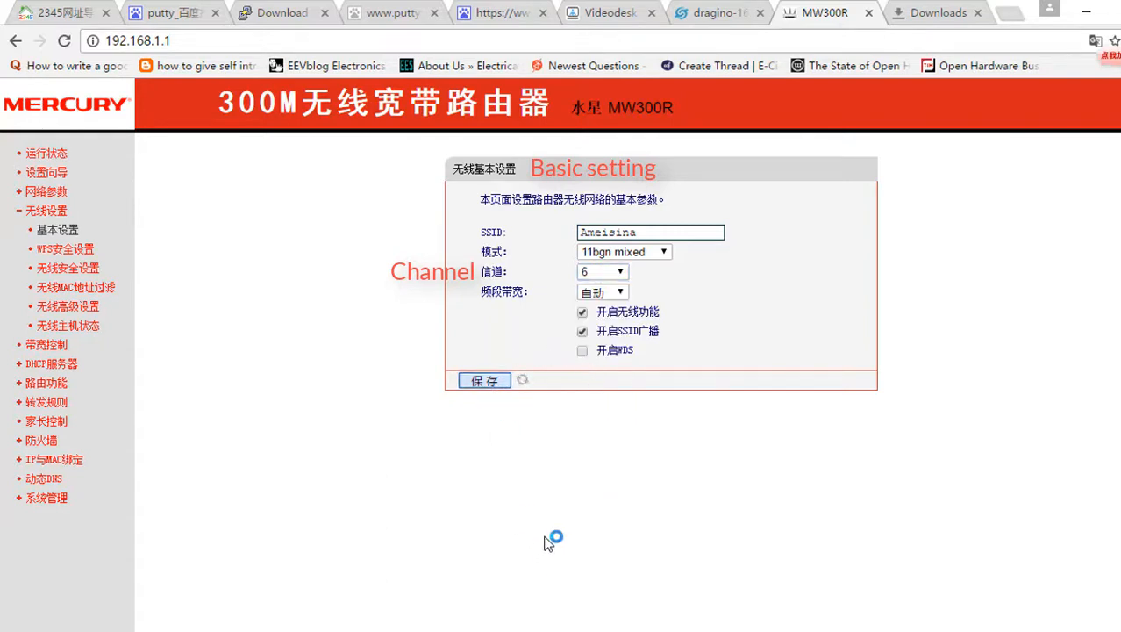